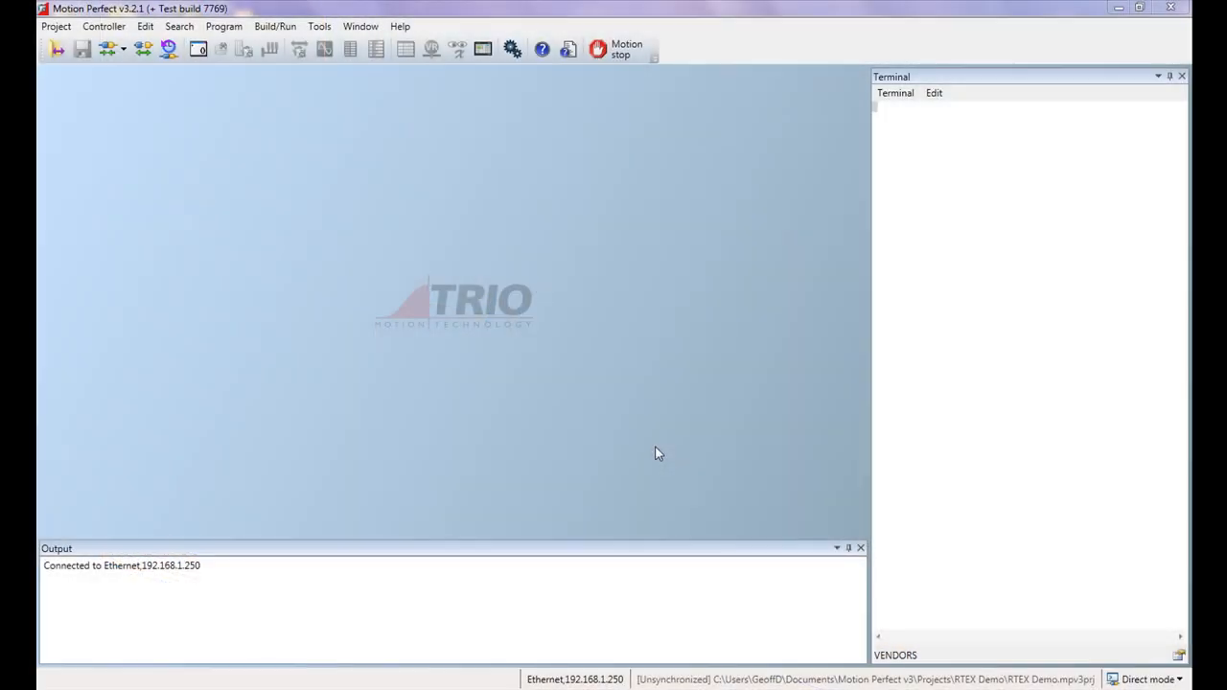
mouse_move(645, 451)
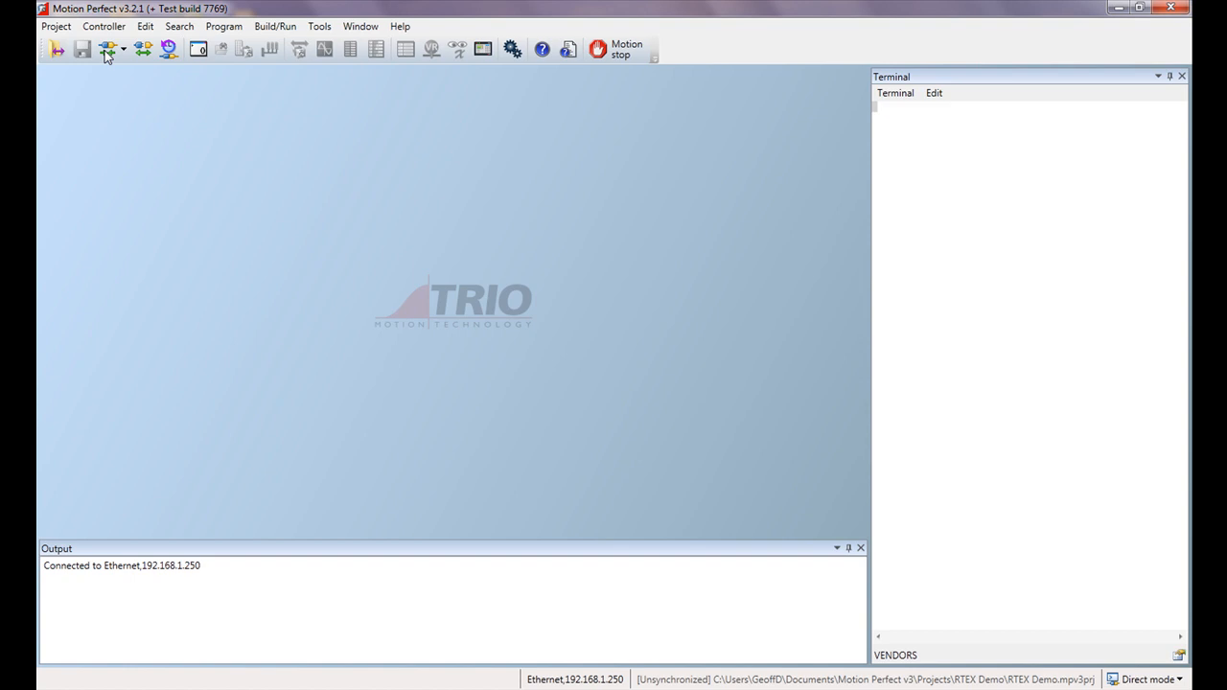
Sync with the MC464 controller and expand its Configuration node
click(107, 49)
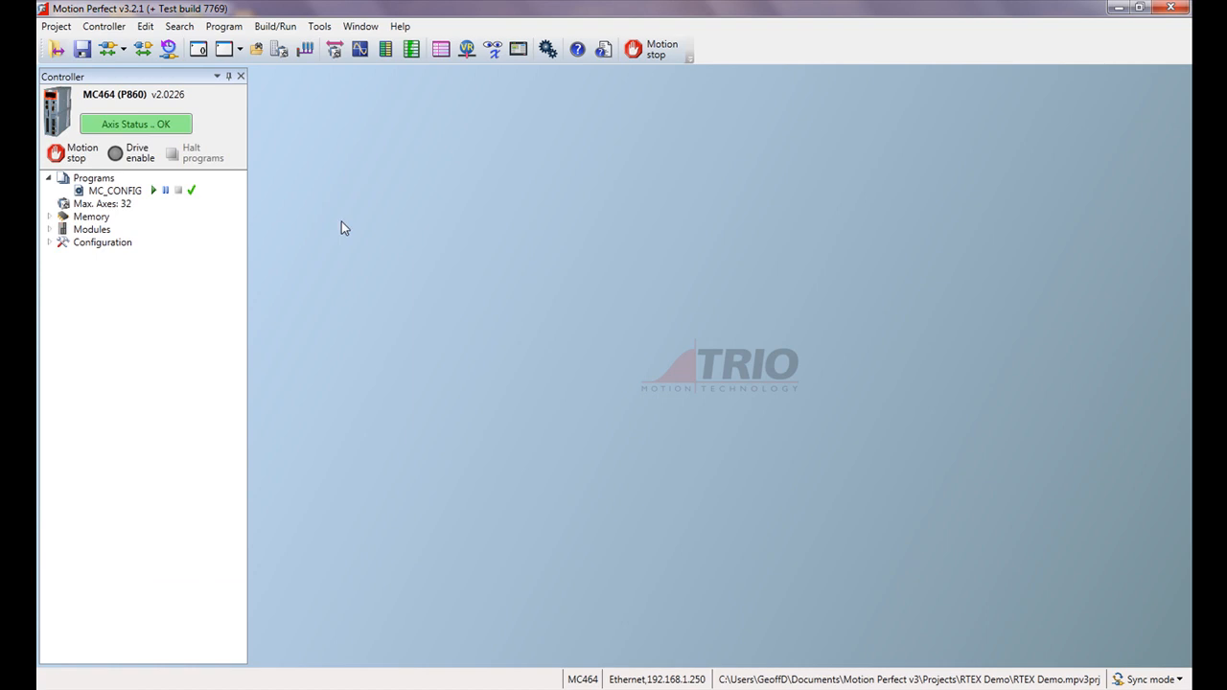
mouse_move(52, 250)
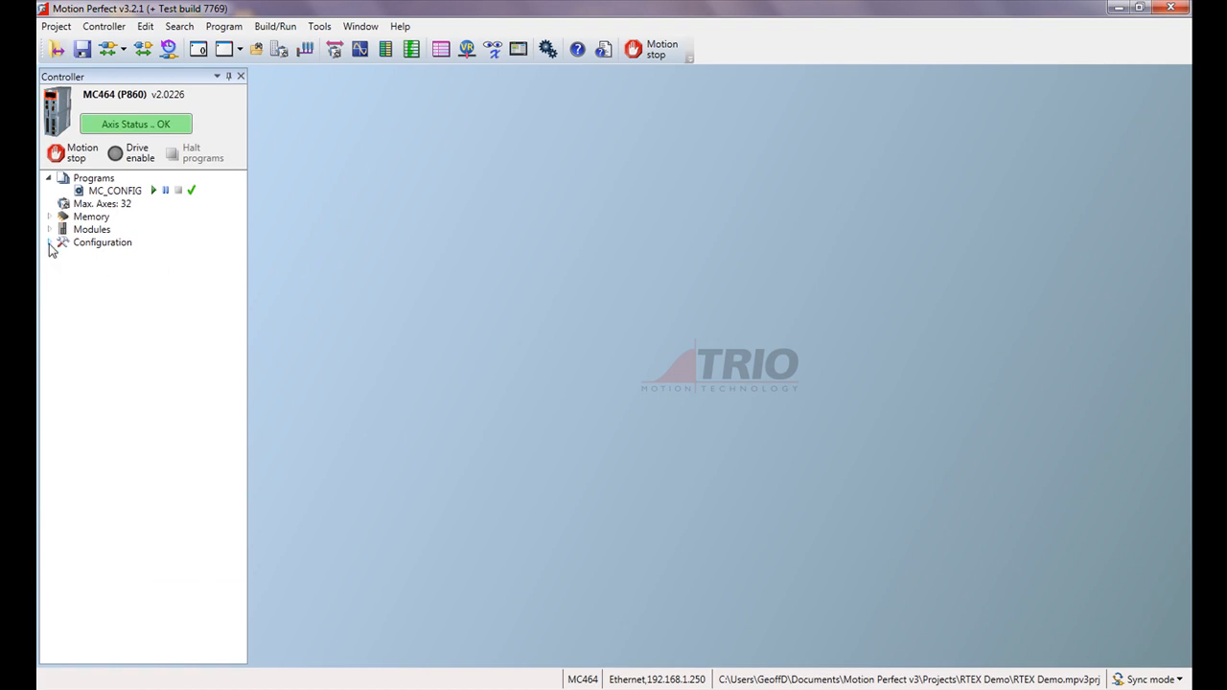
click(48, 242)
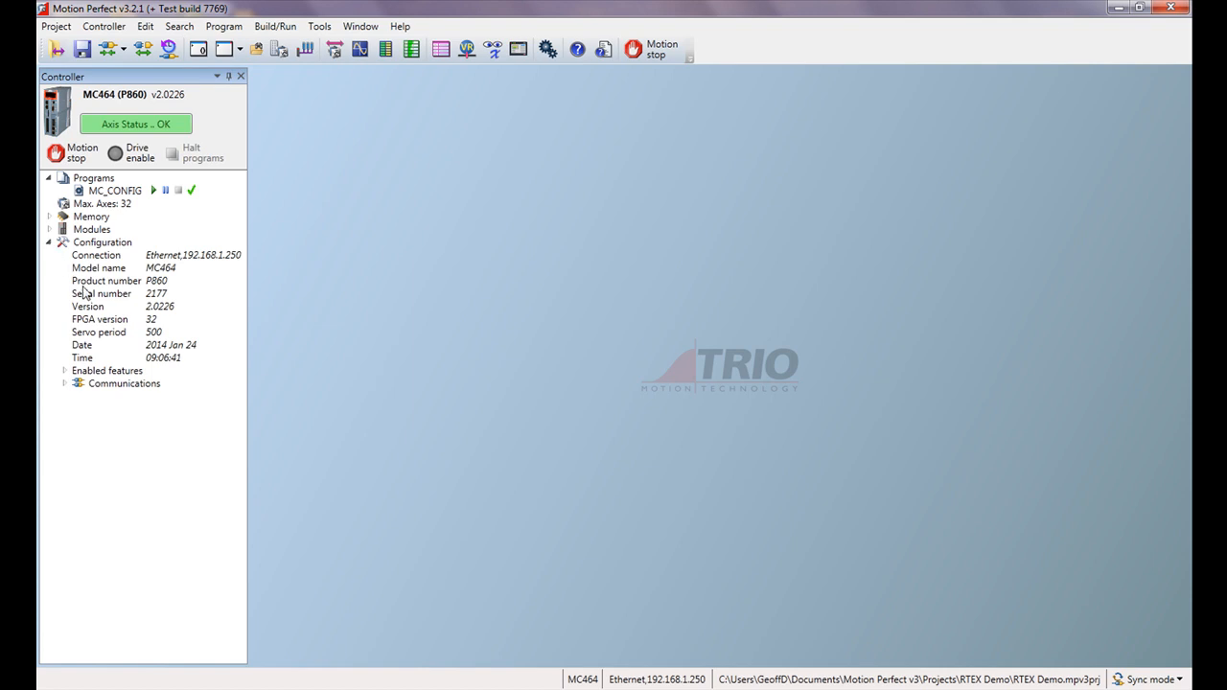
mouse_move(165, 345)
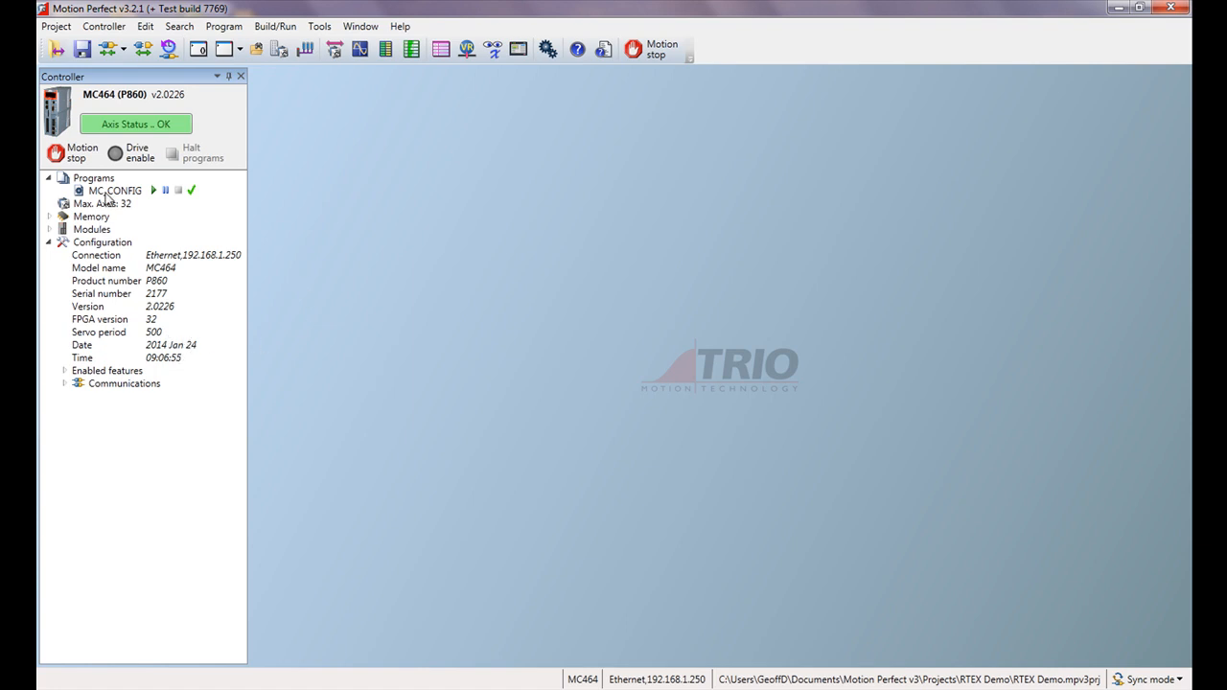
Open MC_CONFIG from Programs in the editor, showing SERVO_PERIOD=500
double_click(115, 190)
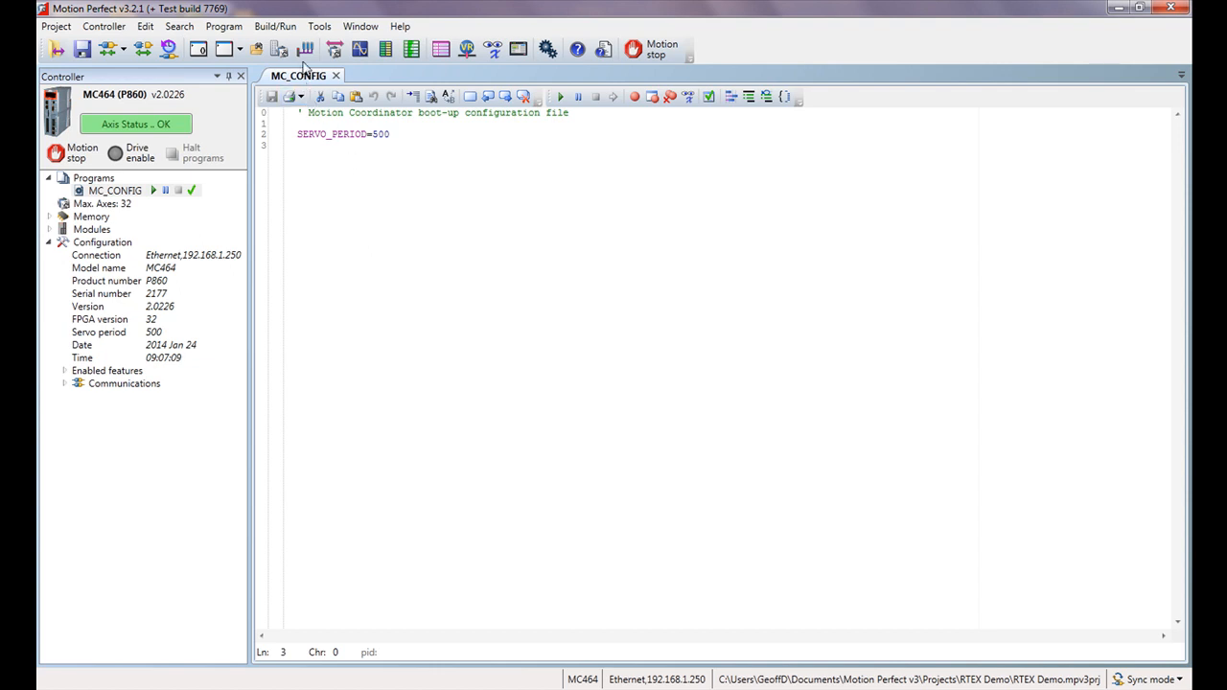
mouse_move(305, 49)
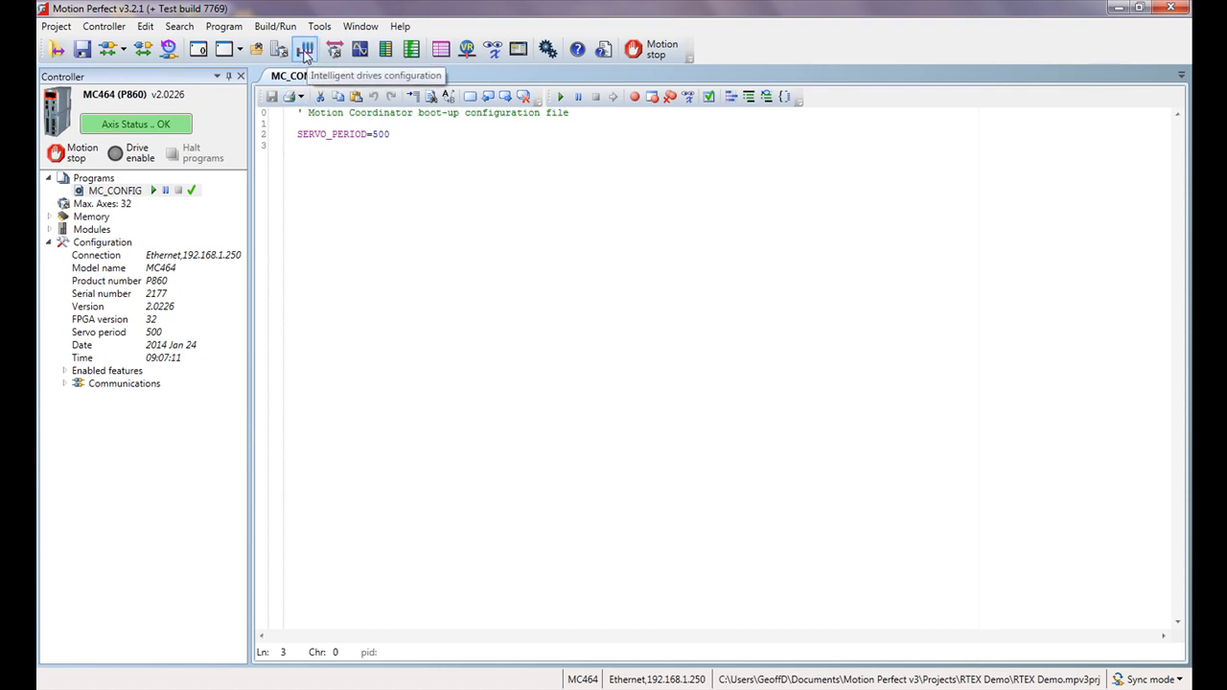
Dock the Intelligent drives window listing the two MADHT1505NA1 RTEX drives
click(304, 49)
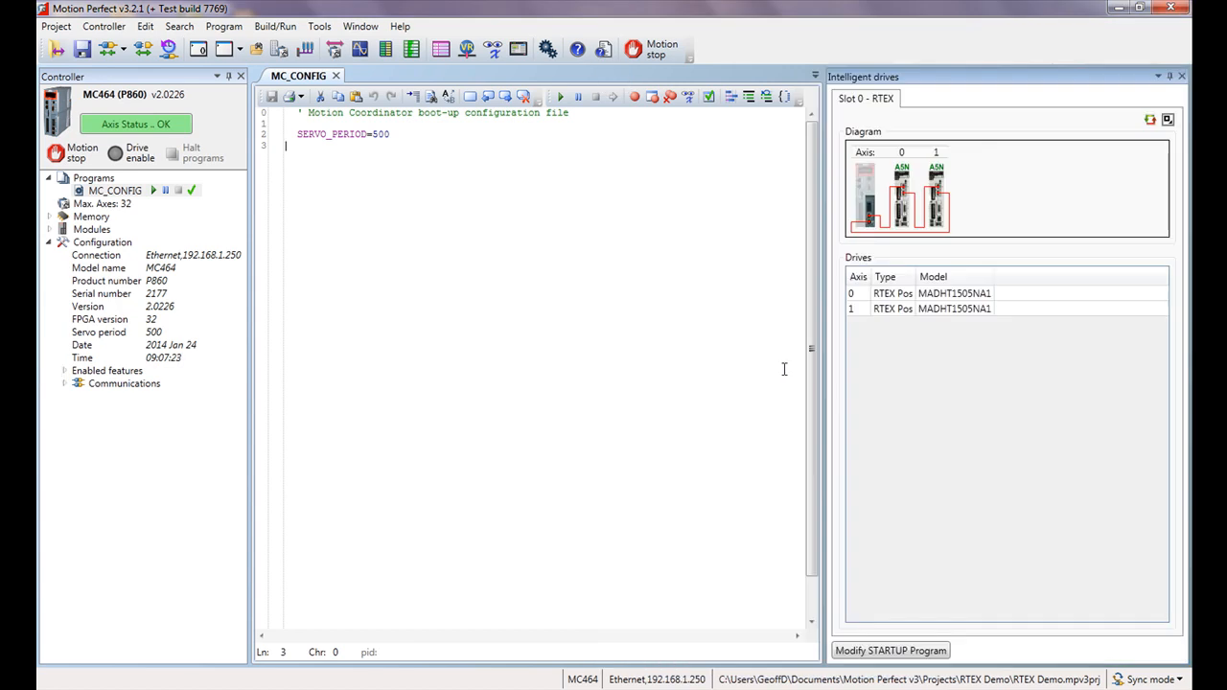
mouse_move(414, 264)
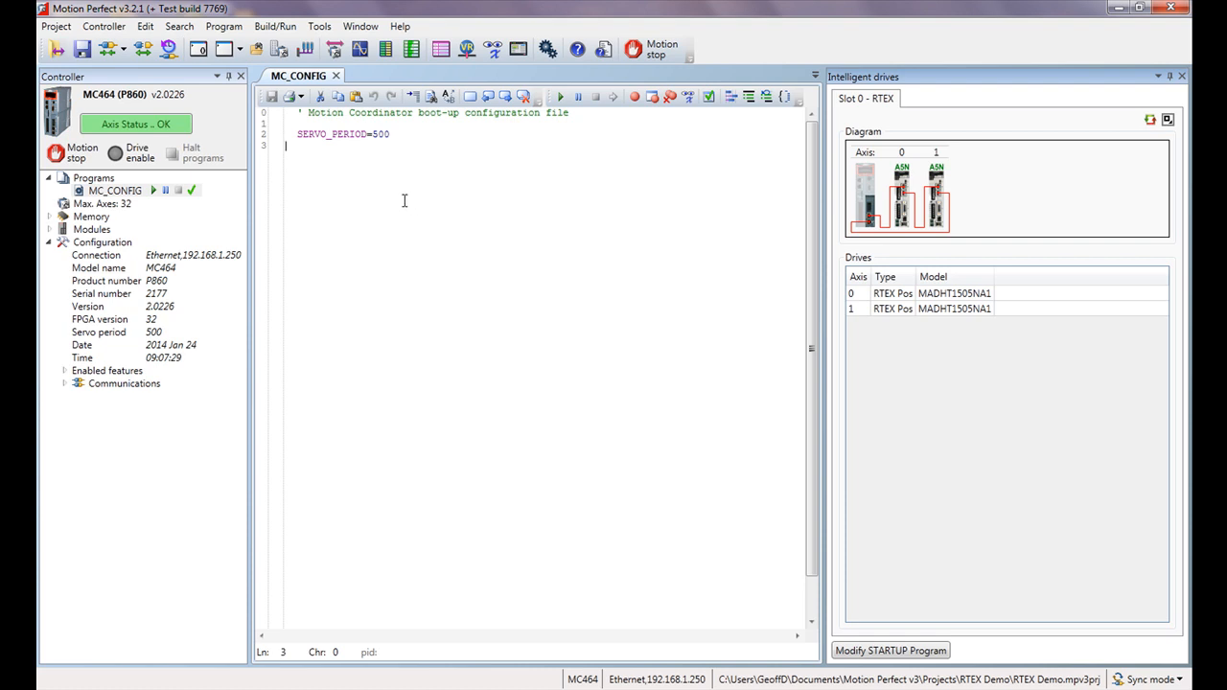
Create an empty BASIC program called DEMO1 via Program > New
click(224, 26)
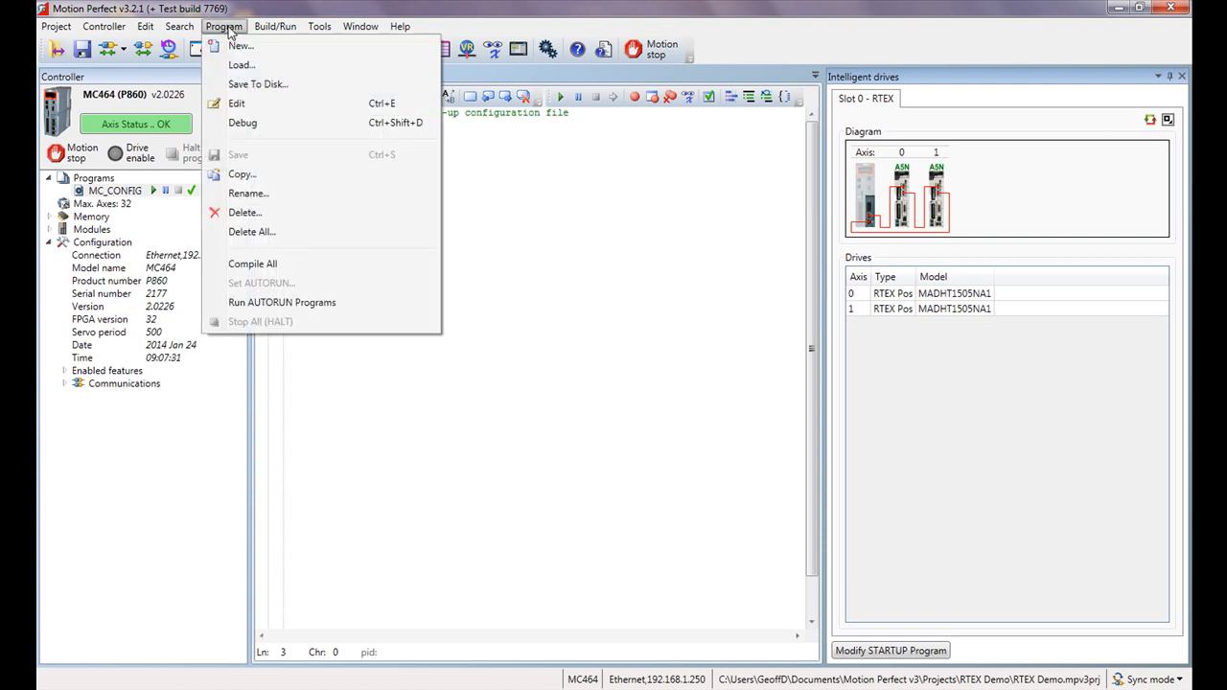
click(240, 45)
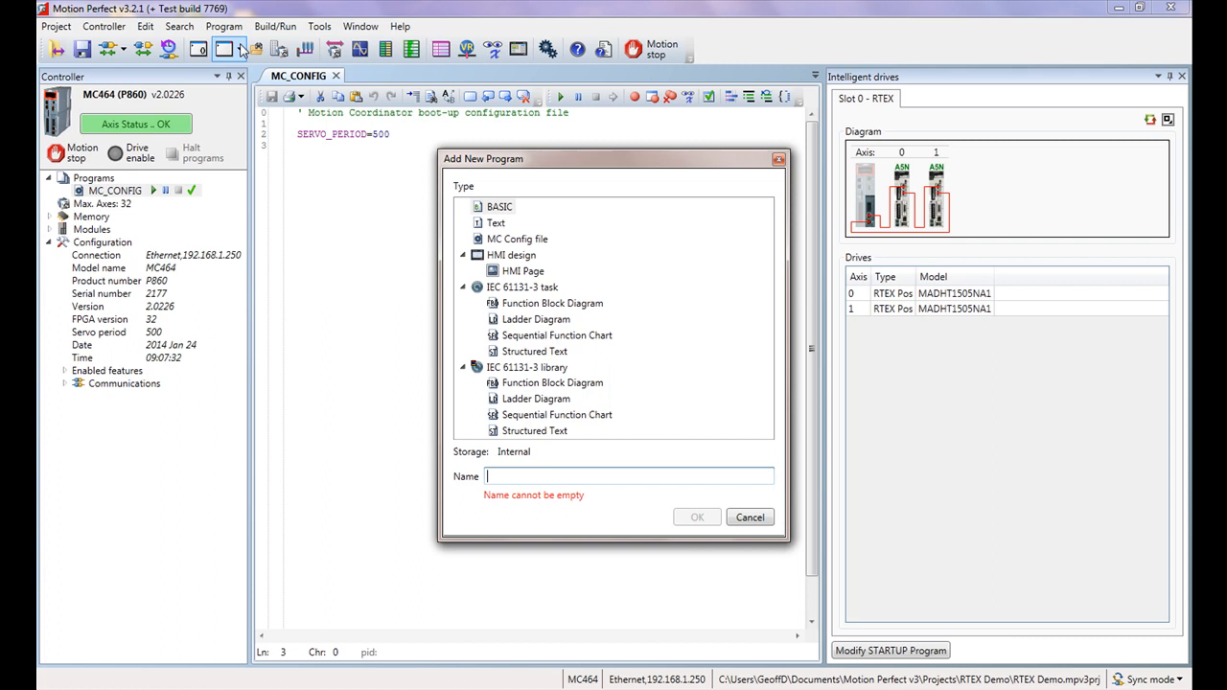
click(499, 207)
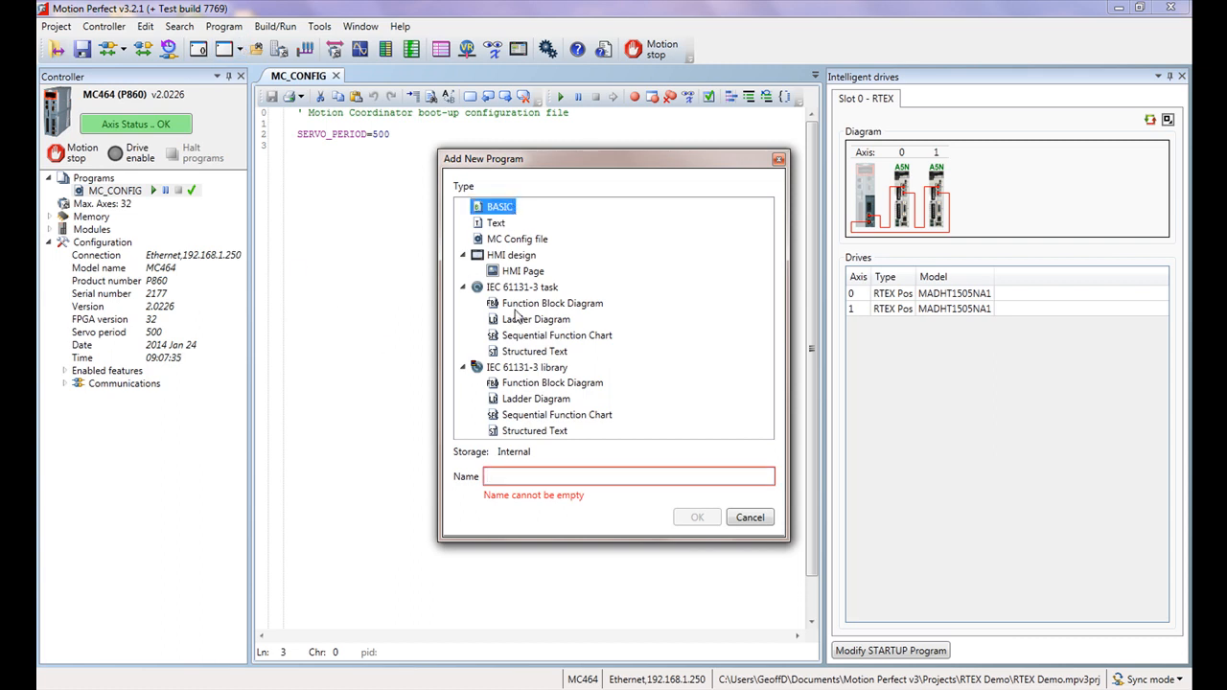
text(D)
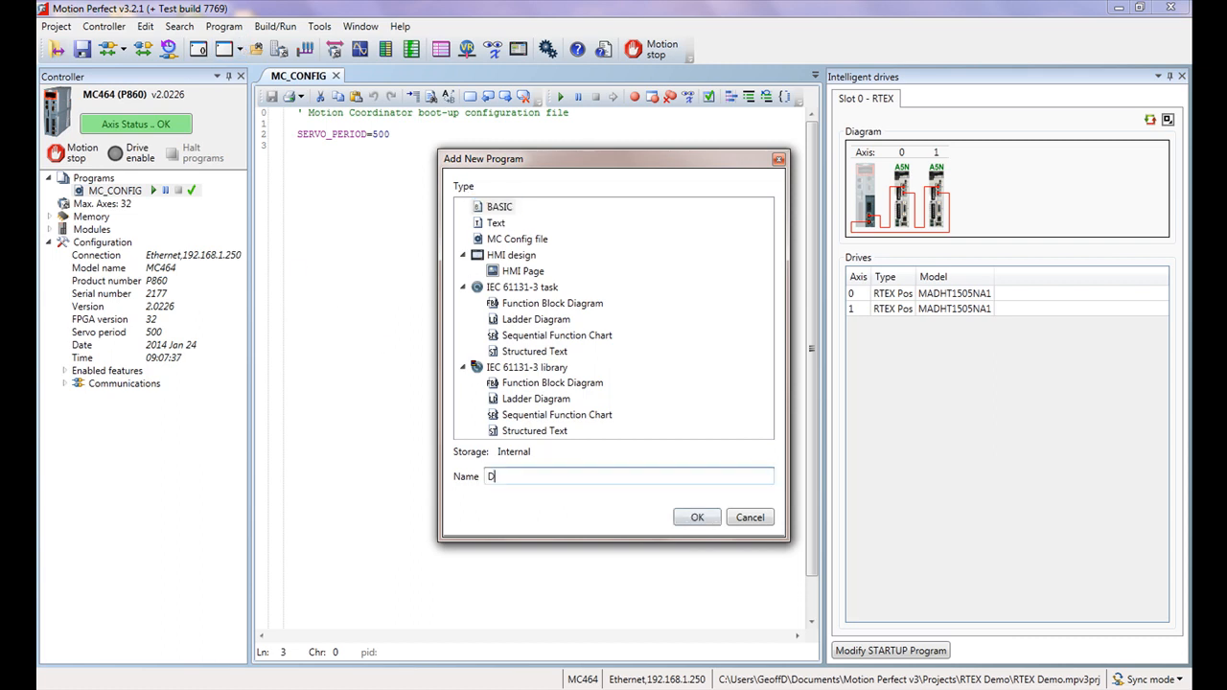
text(EMO1)
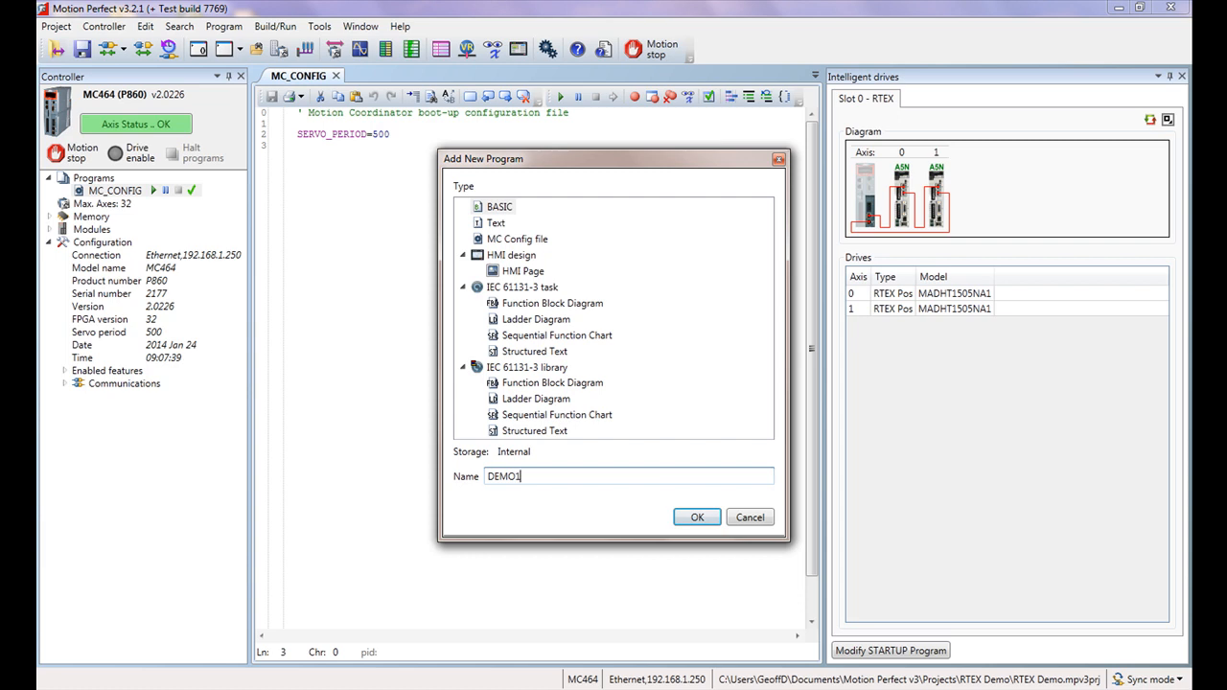
click(697, 517)
text(')
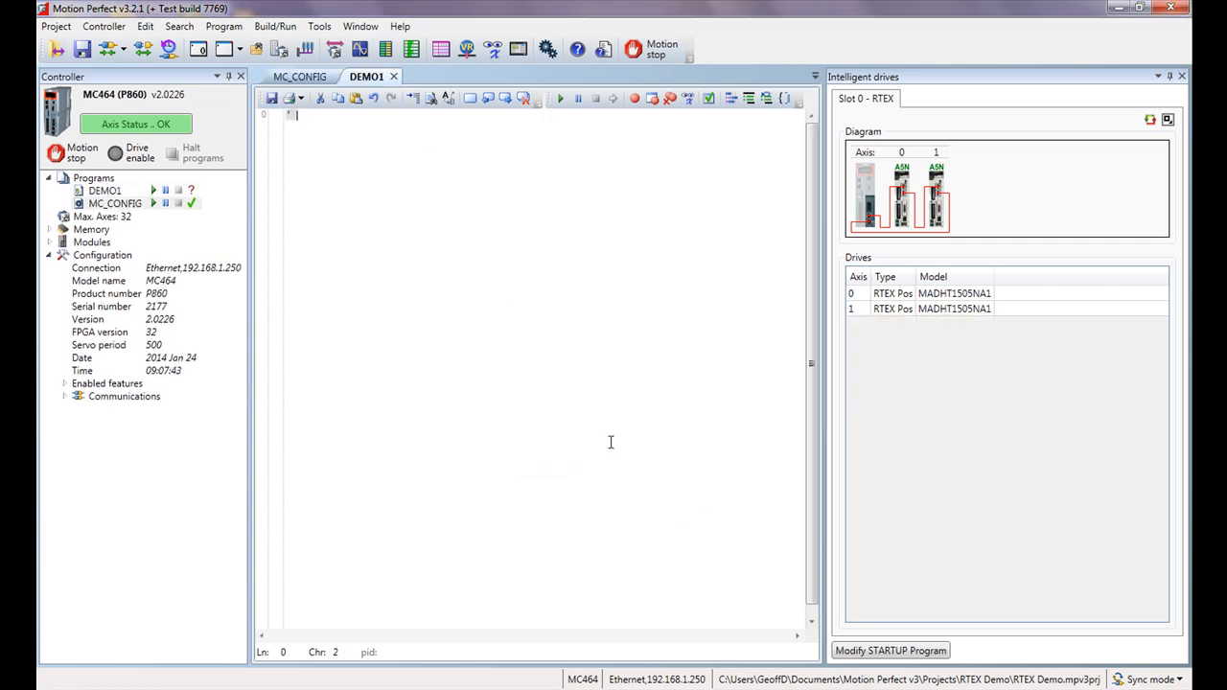
Enter the 'demo for RTEX' comment plus SERVO AXIS(0)=ON and SERVO AXIS(1)=ON
text(demo for RTEX)
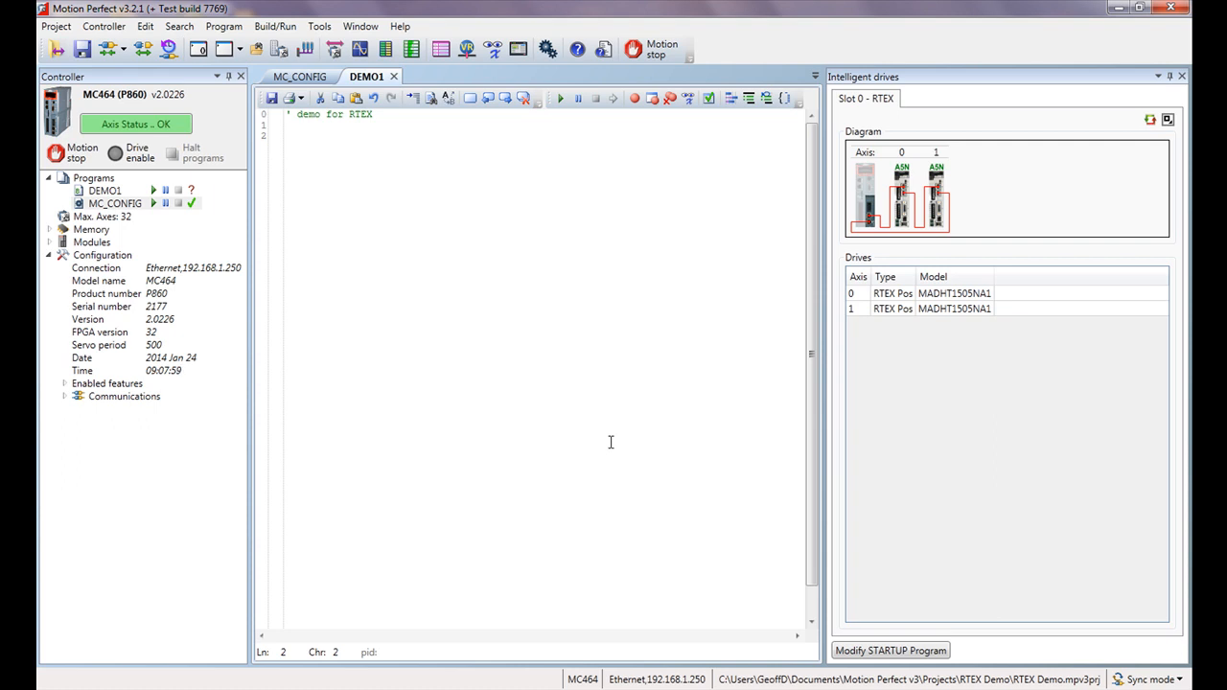
text(servo)
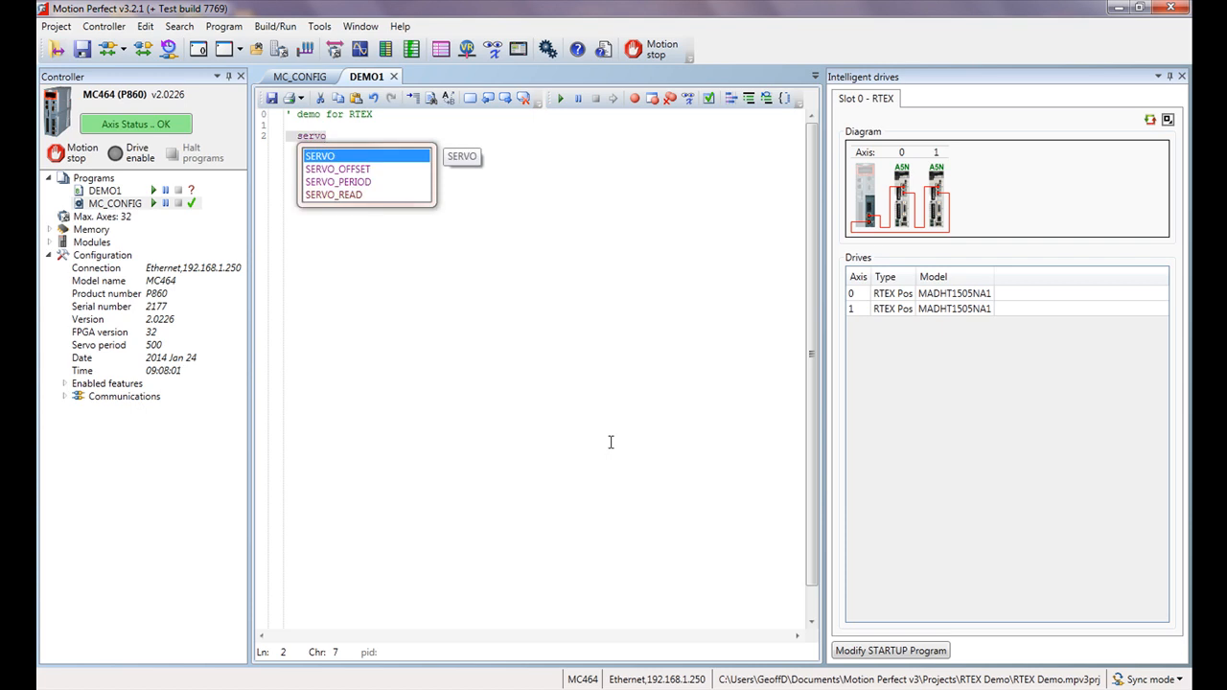
text(axis)
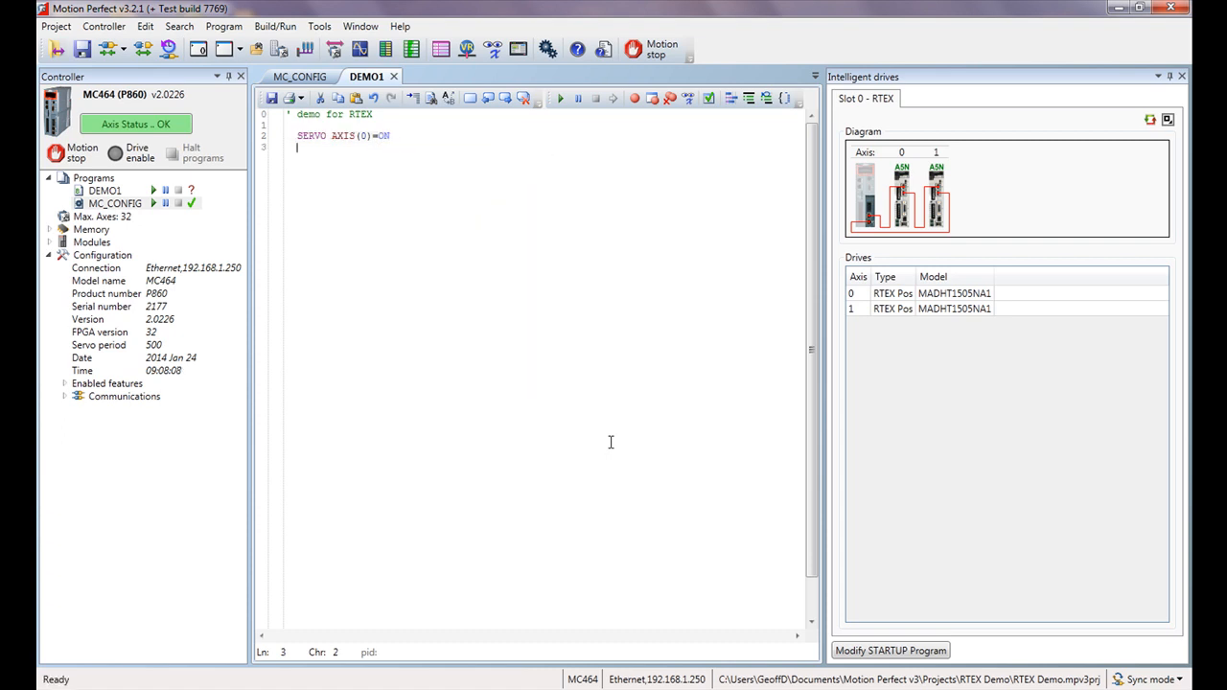
text(ser)
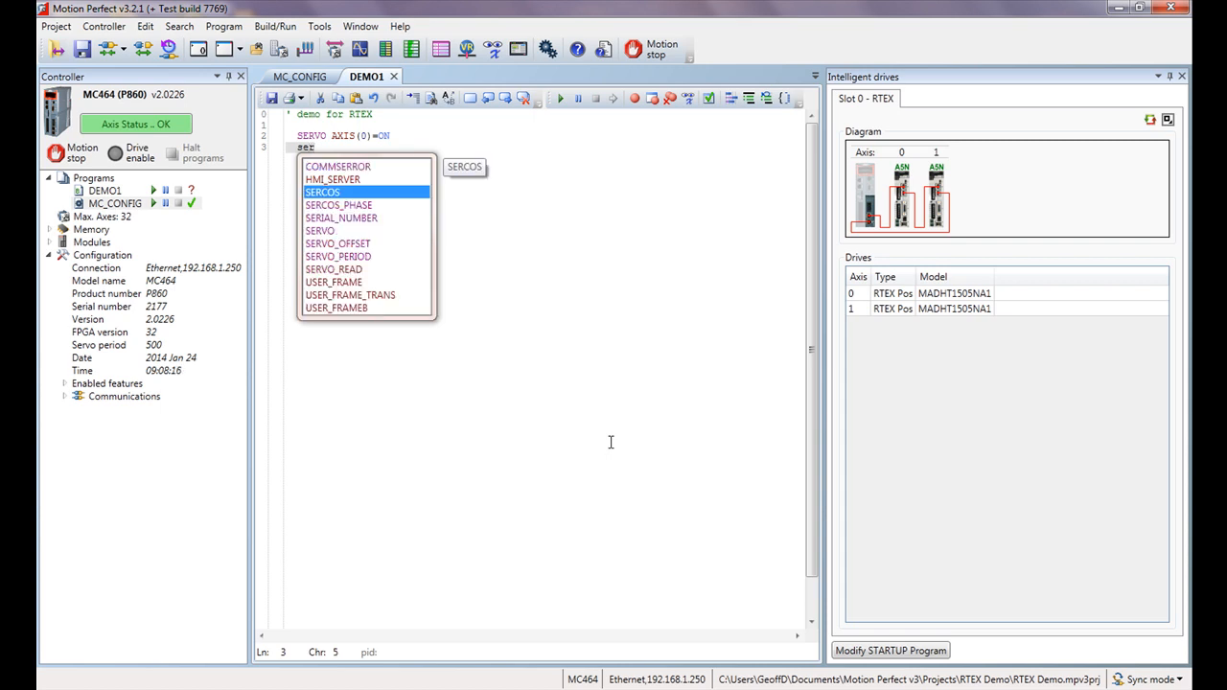
mouse_move(321, 237)
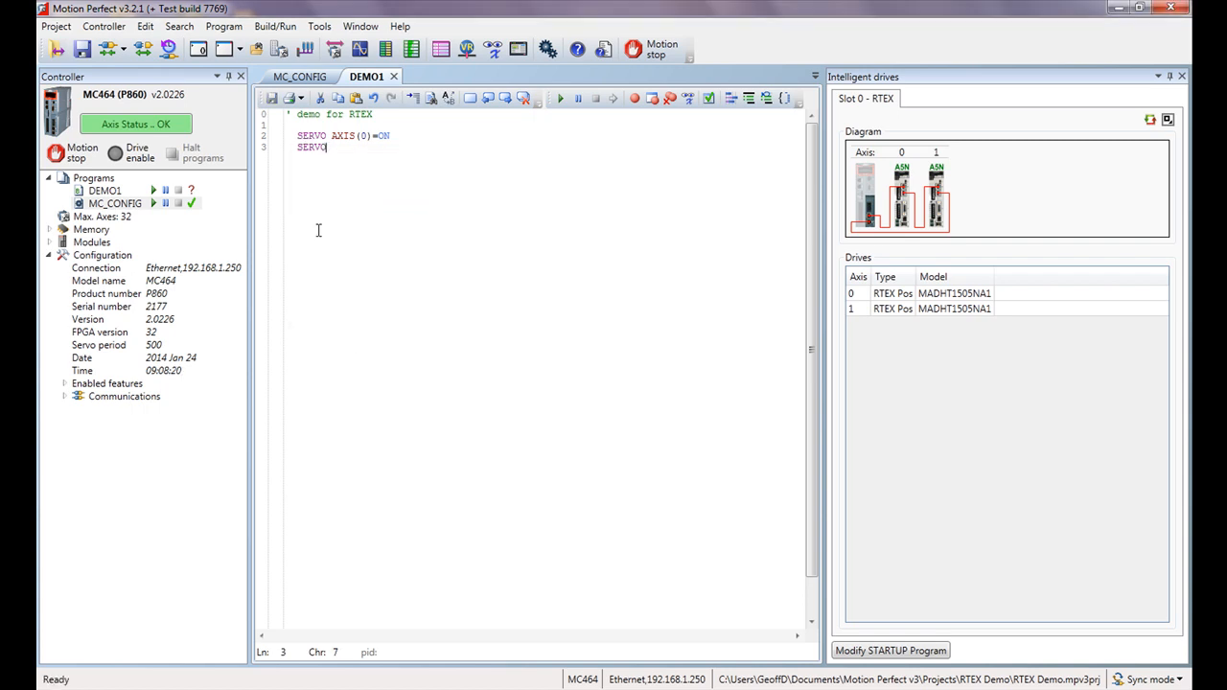
text(axis)
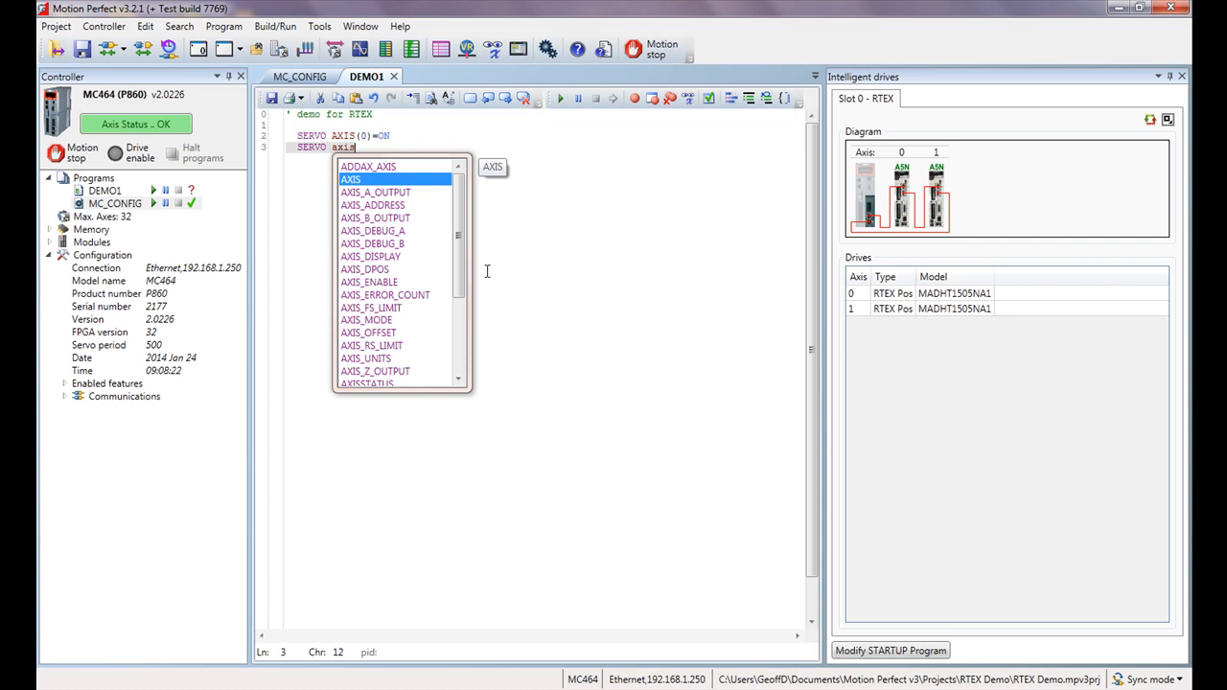
key(Escape)
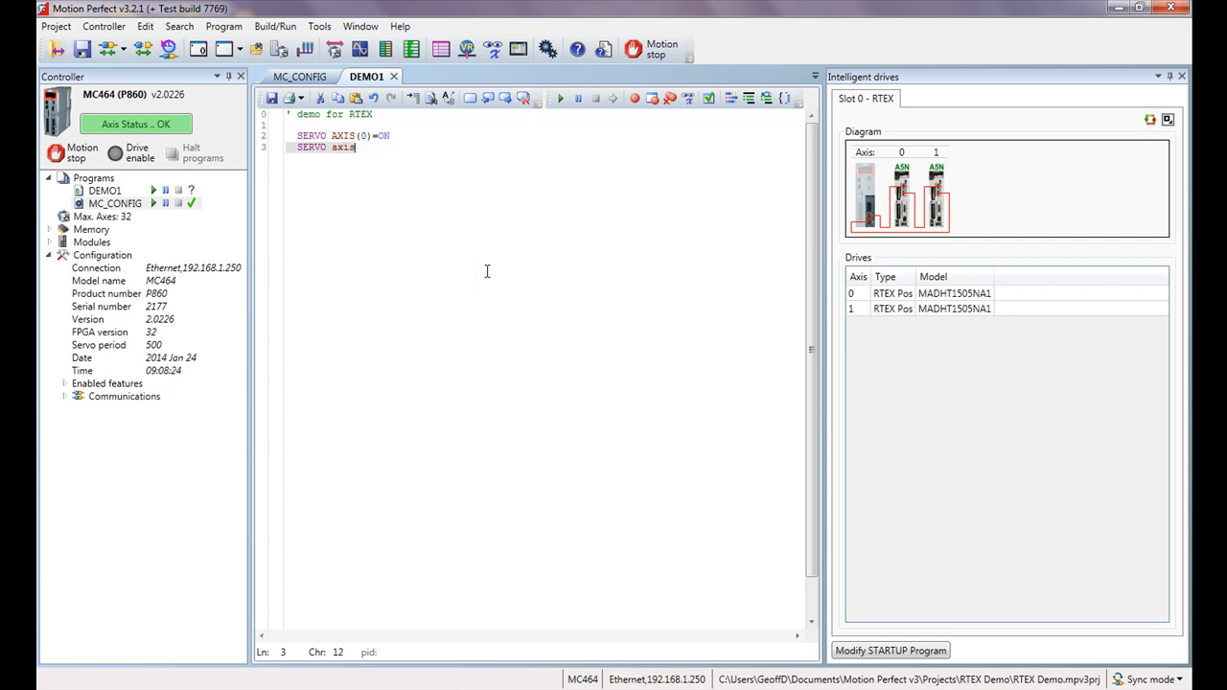
text((1))
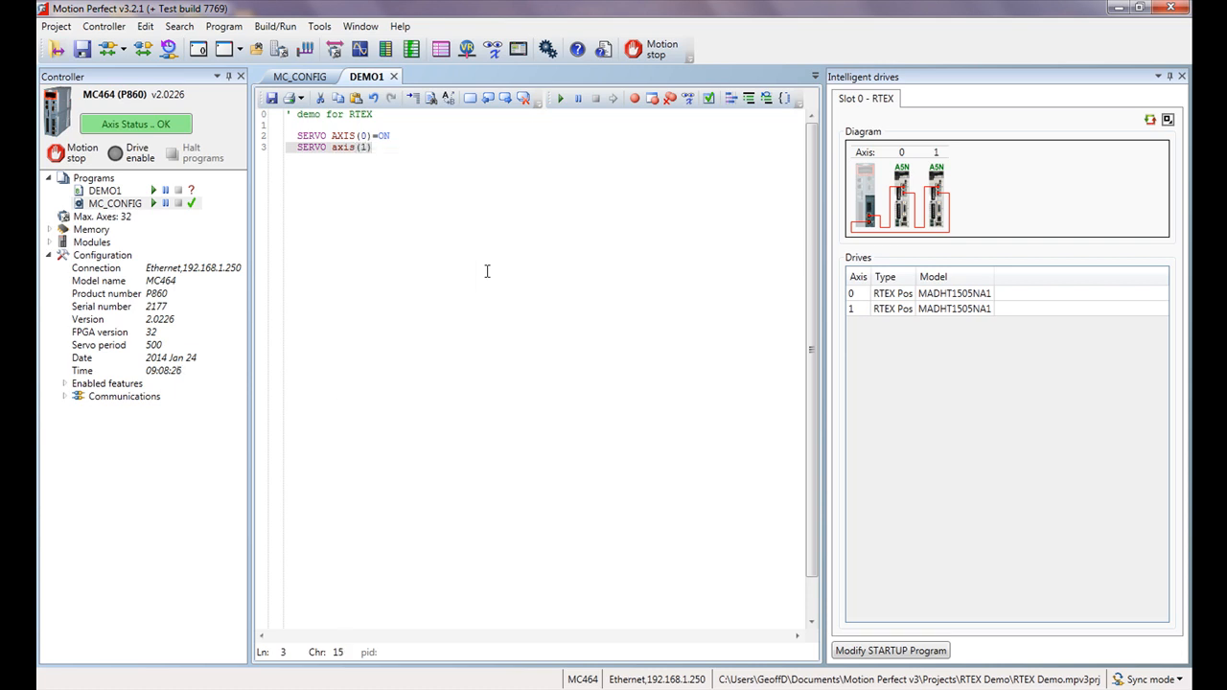
text(=on)
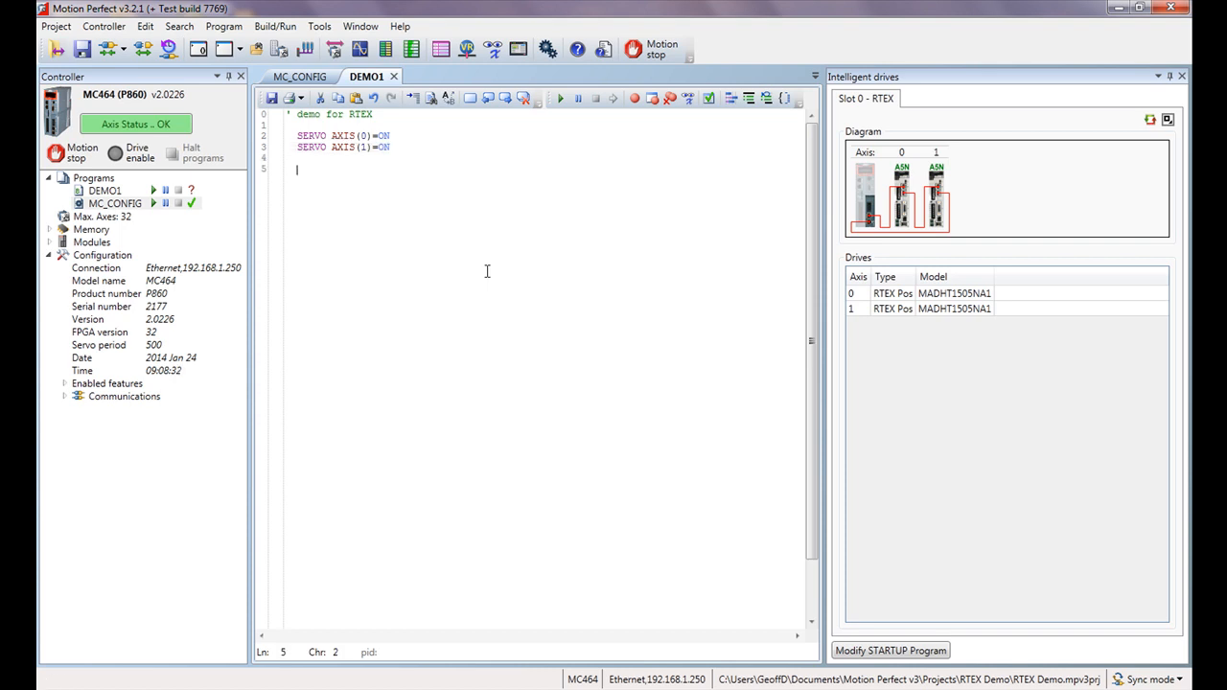
Add a watchdog ON line and UNITS AXIS(0)=10000 and UNITS AXIS(1)=10000 lines
text(wdo)
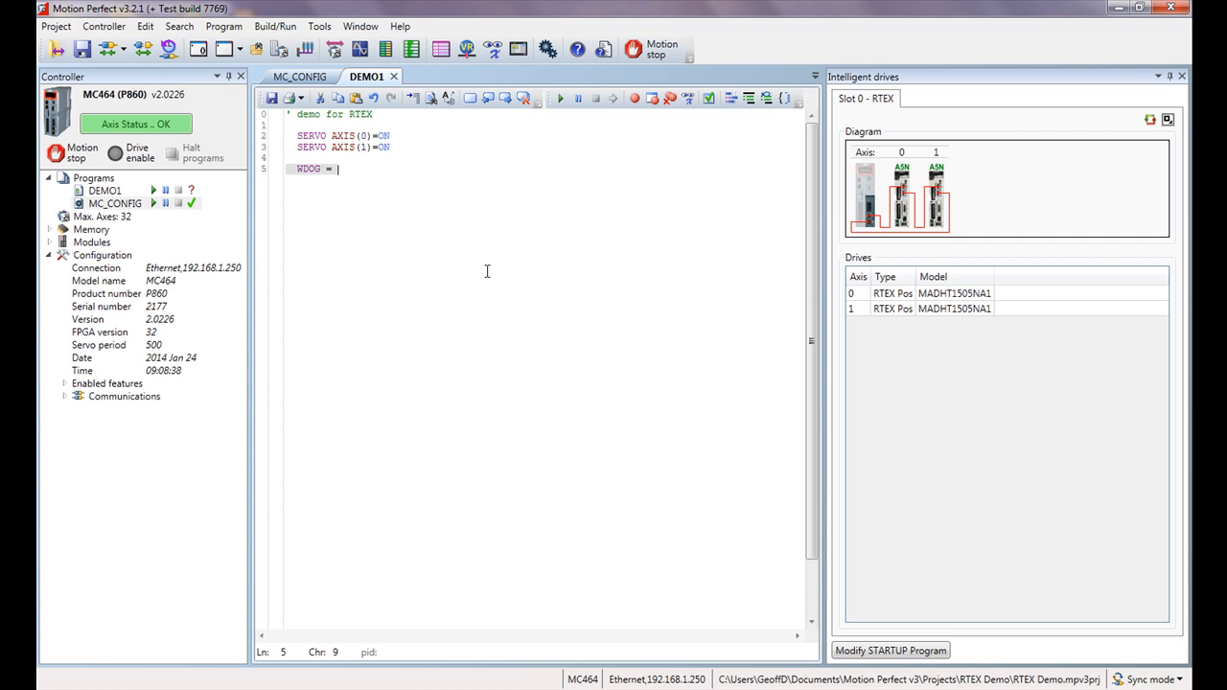
text(ON)
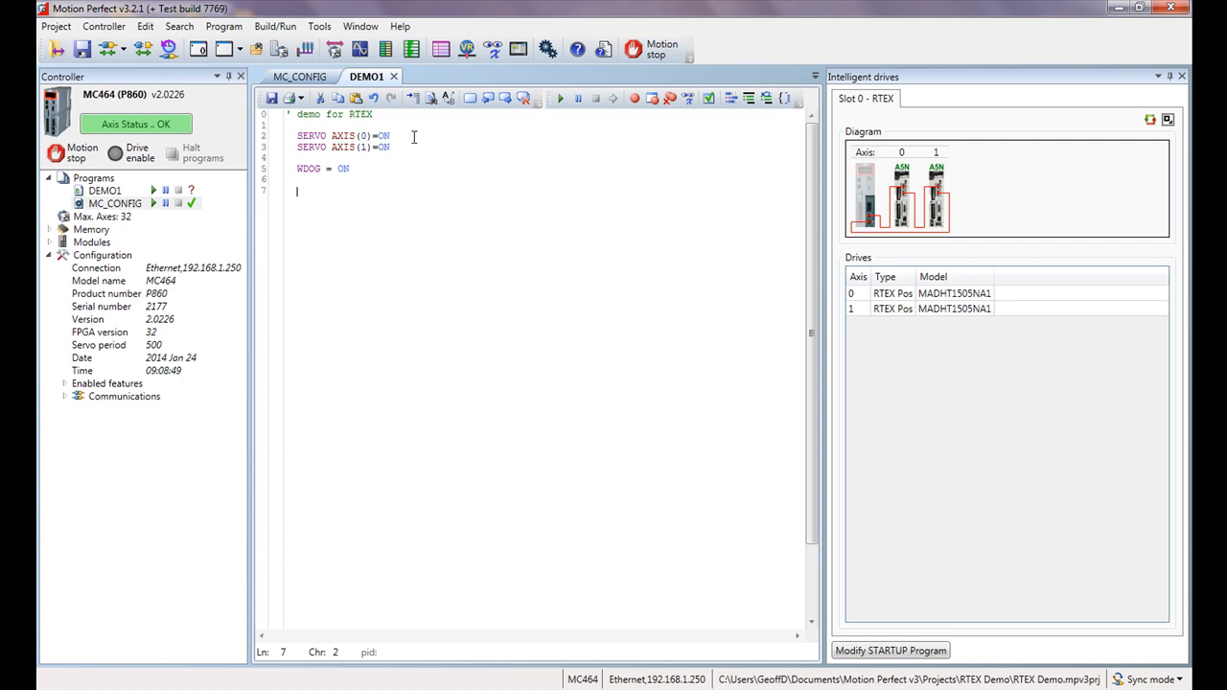
click(517, 212)
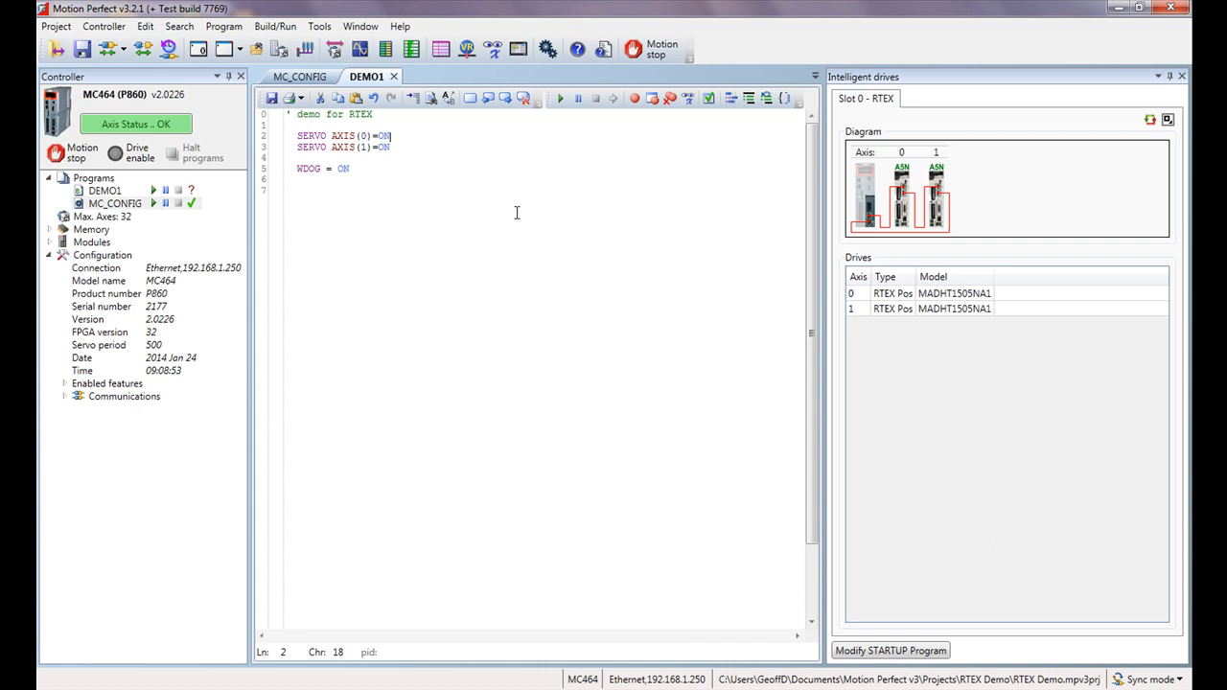
key(Enter)
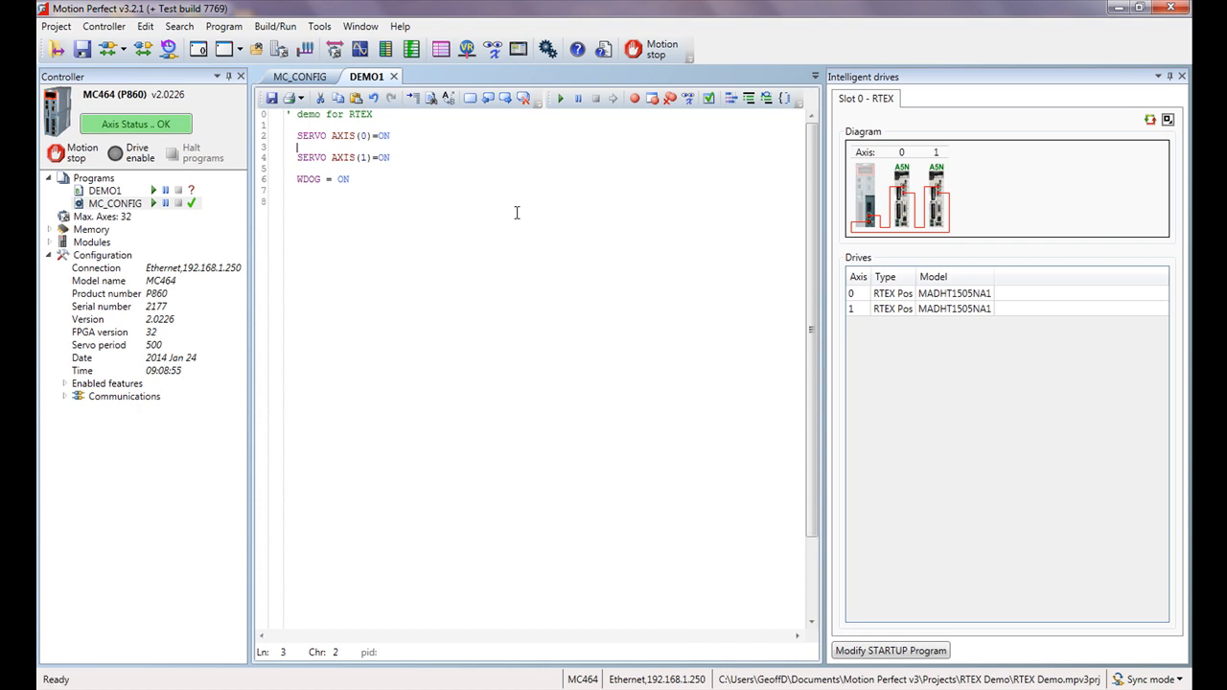
text(units)
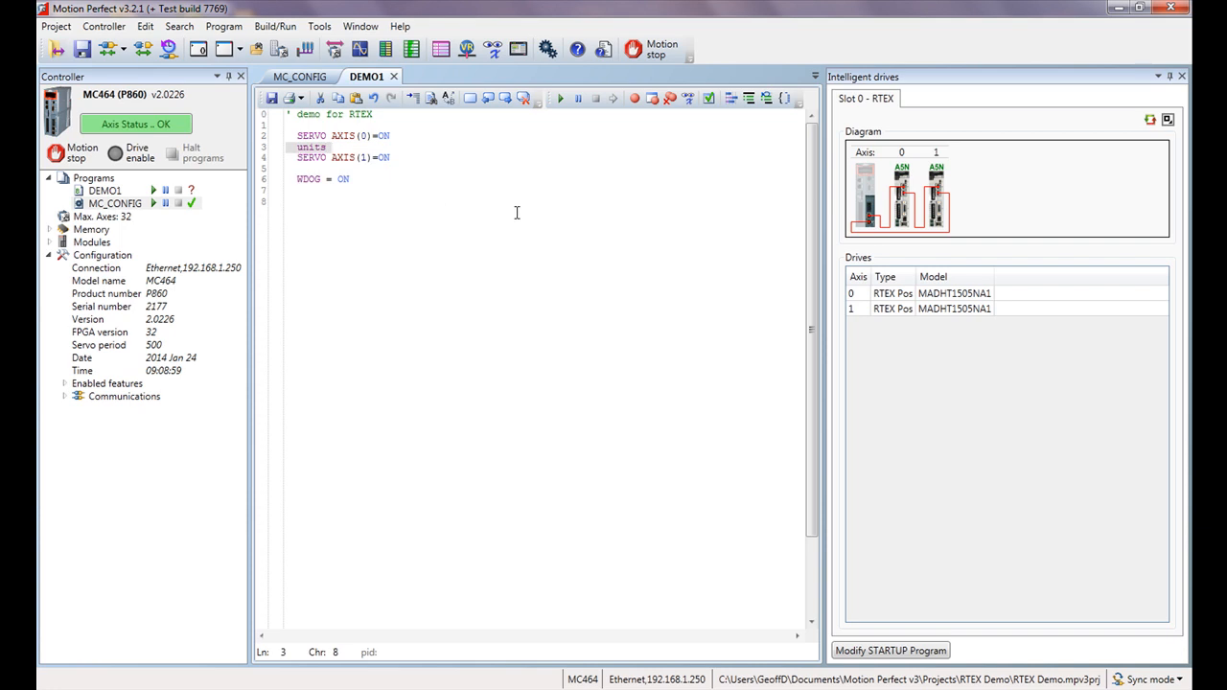
text(axis(0)=)
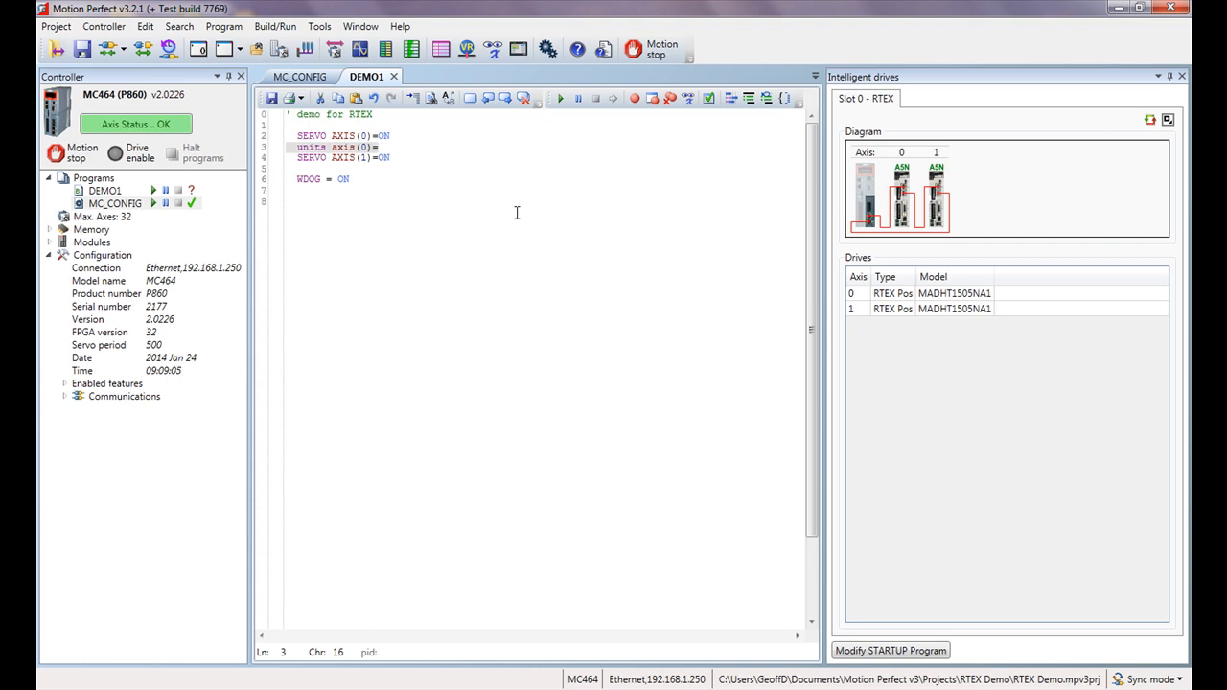
text(10000)
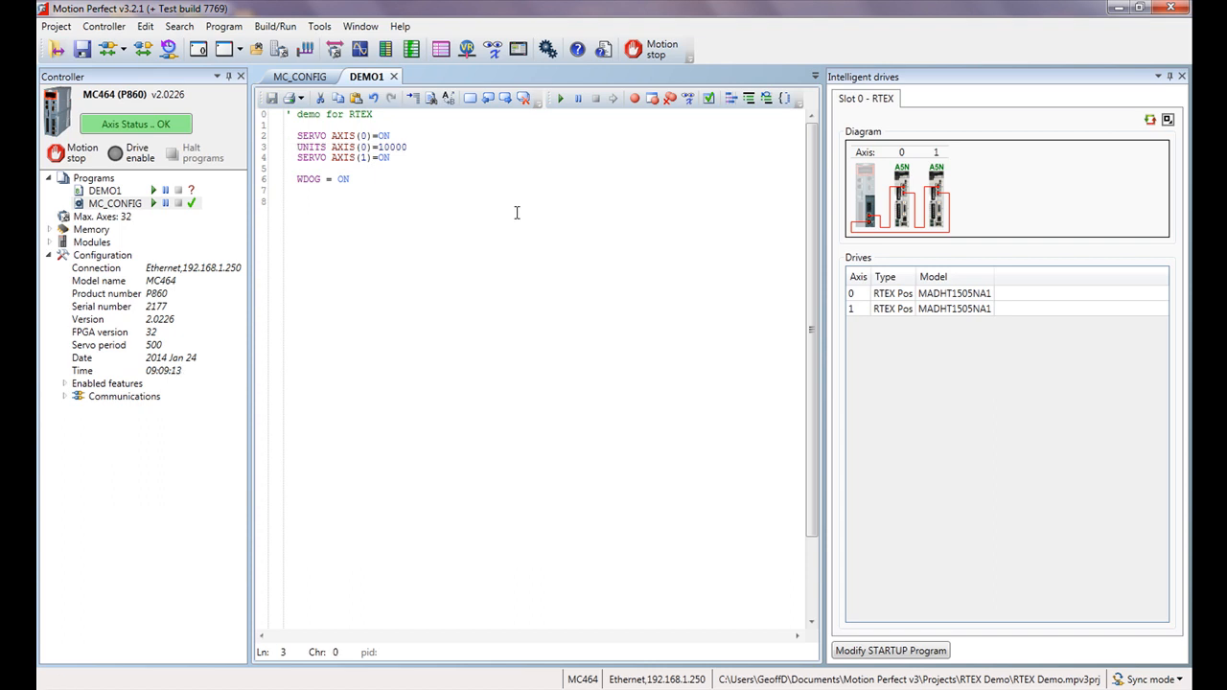
click(286, 169)
text(UNITS AXIS(1)=10000)
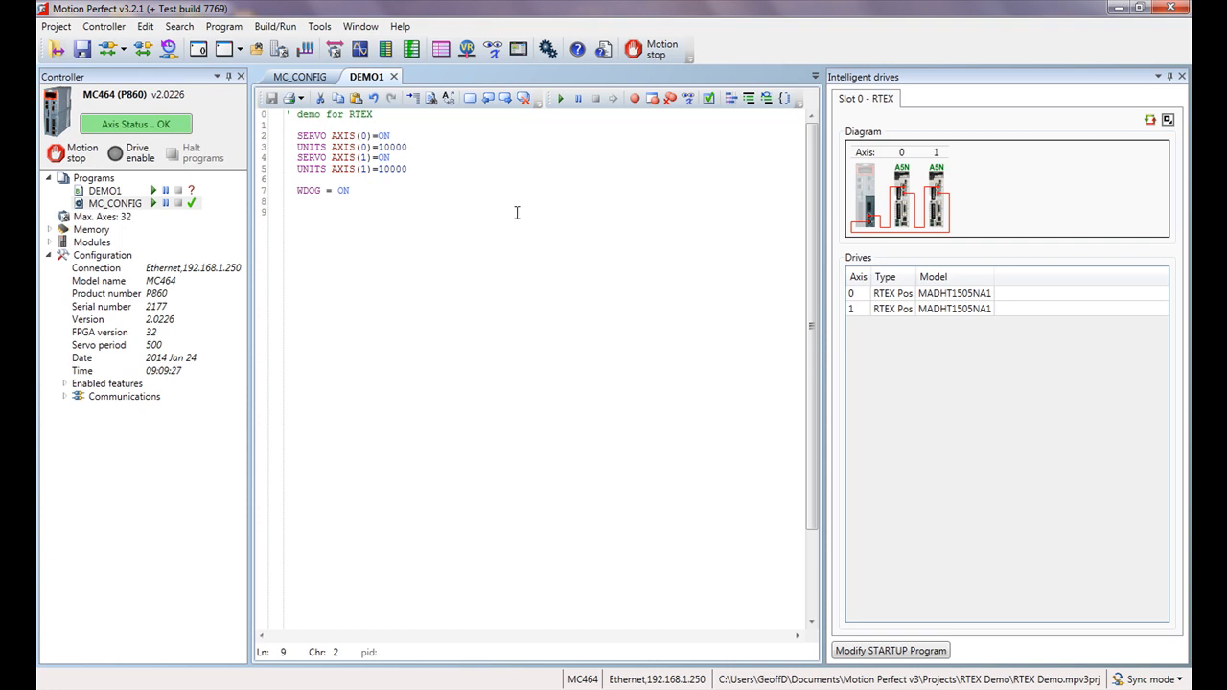
Add a WHILE TRUE loop closed by WEND
text(wh)
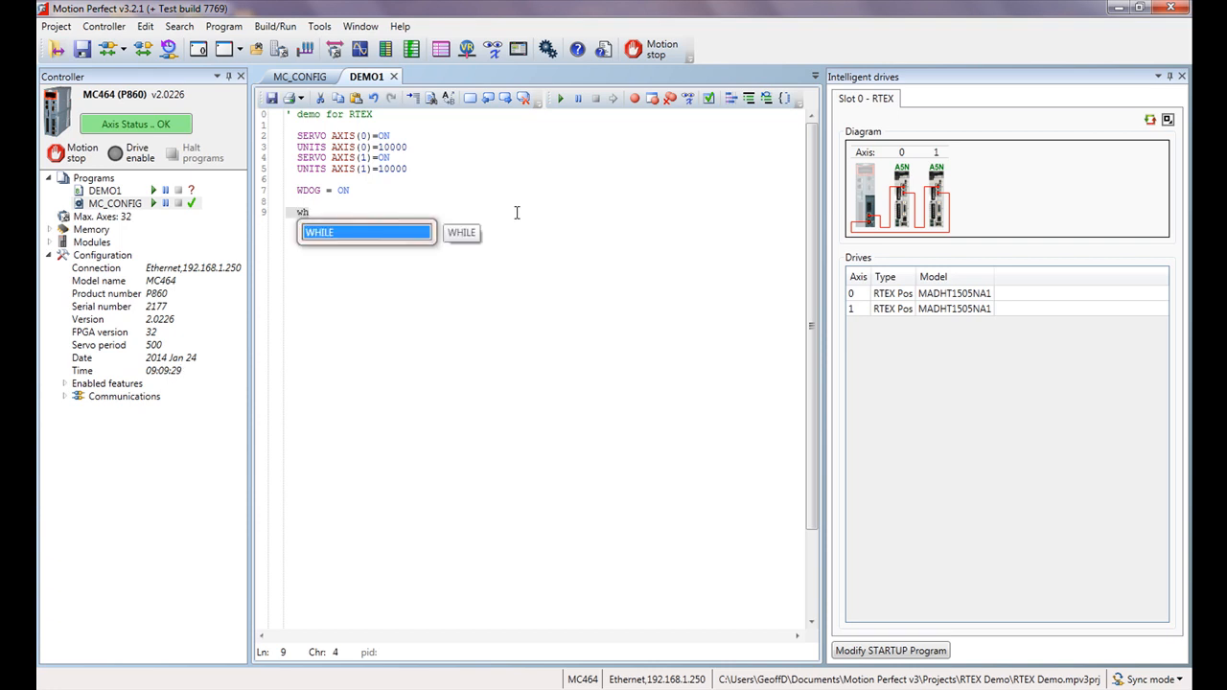
text(t)
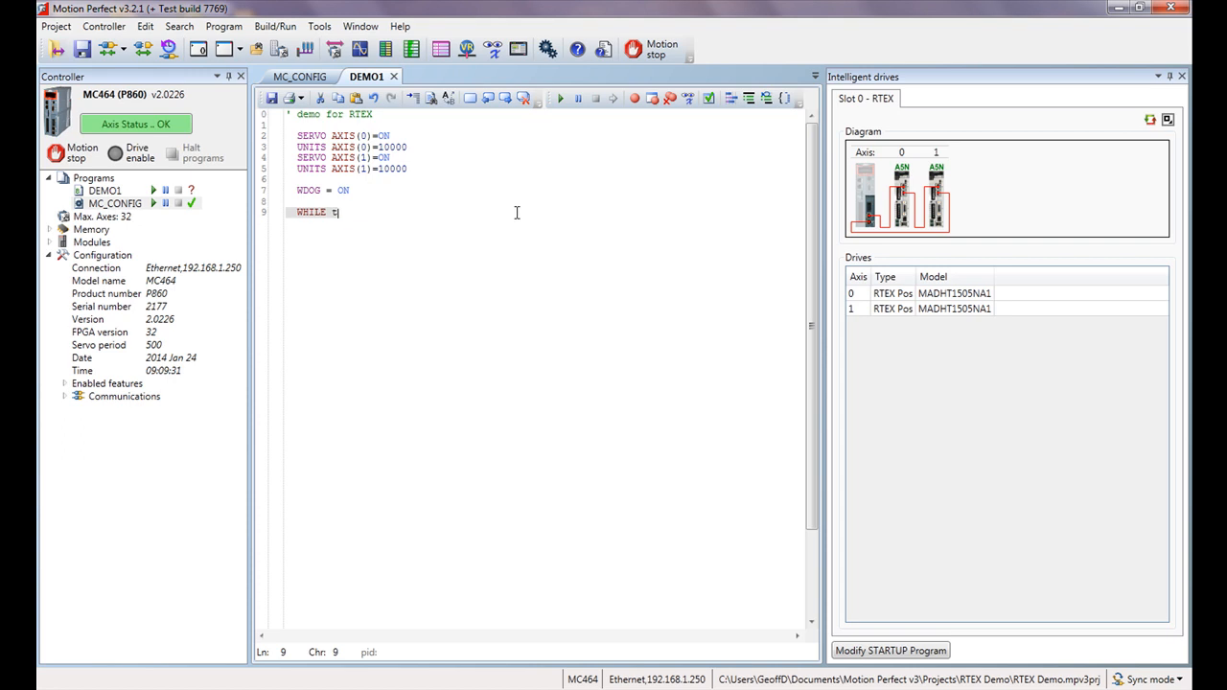
text(ru)
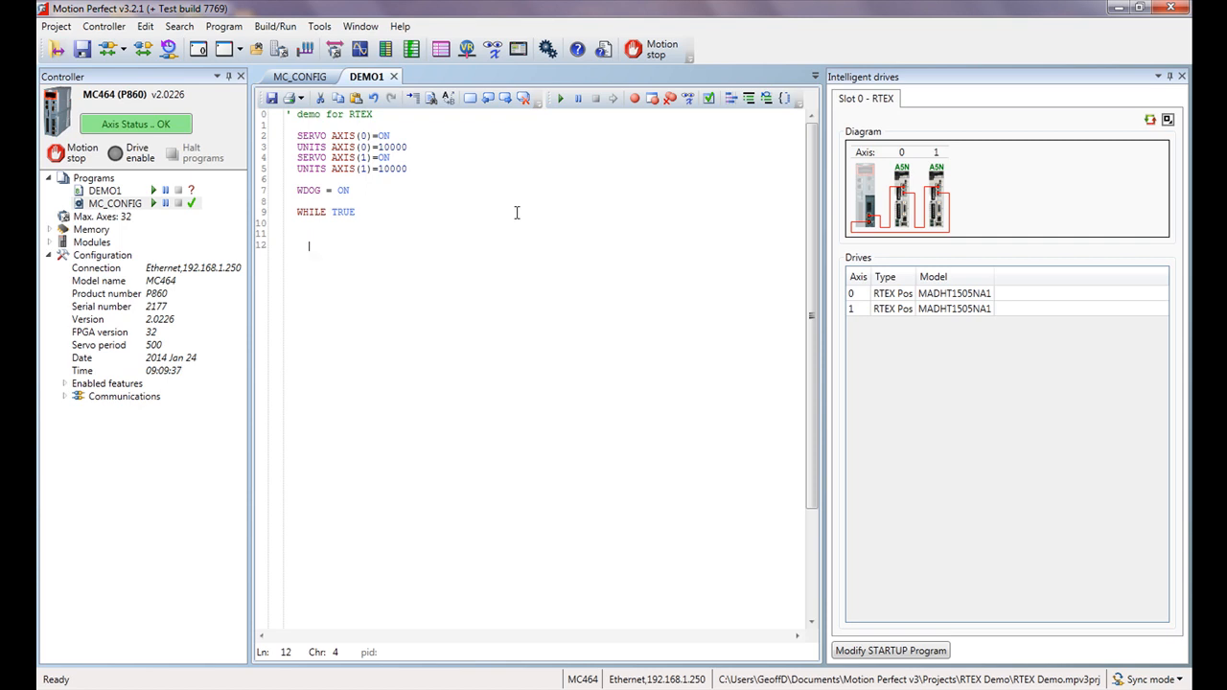
text(WEND)
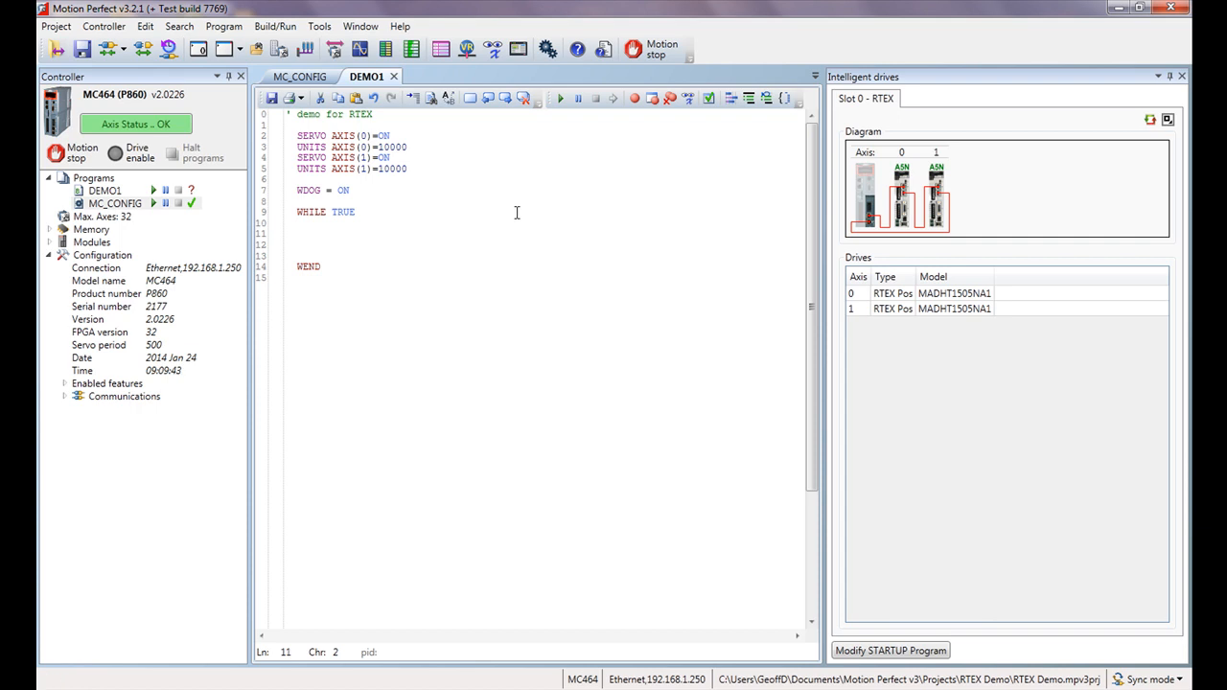
Fill the loop with SPEED=50, ACCEL=500, DECEL=500 and MOVE(10)
text(speed=)
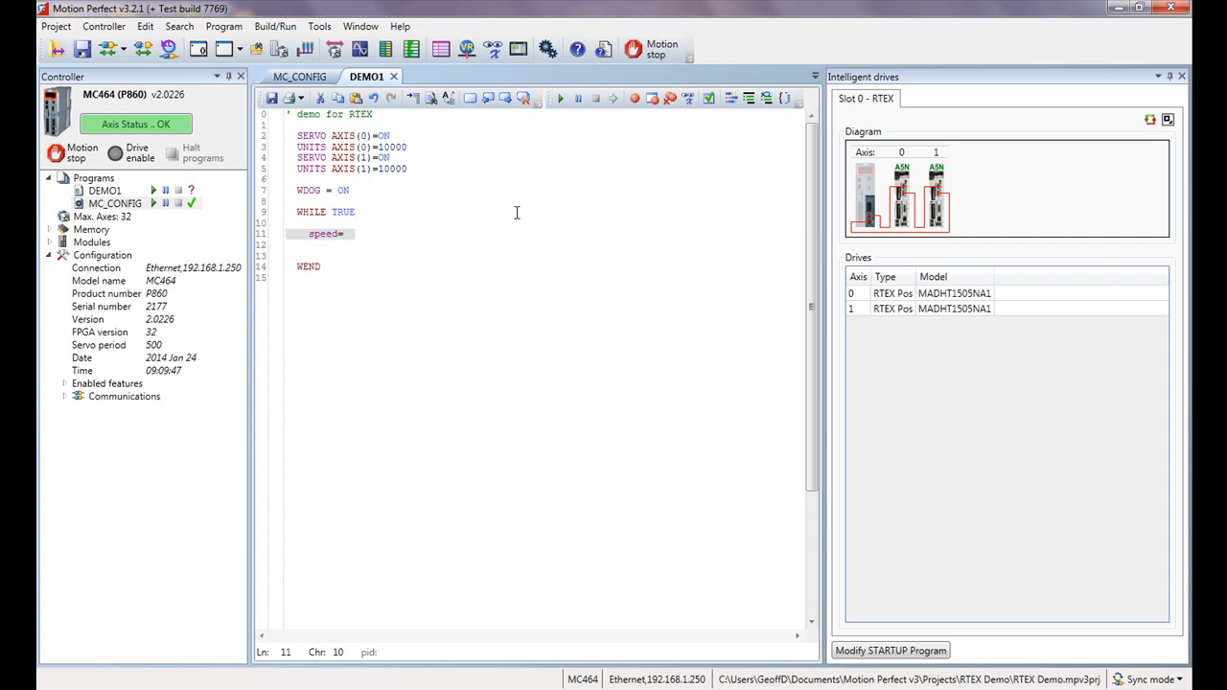
click(342, 234)
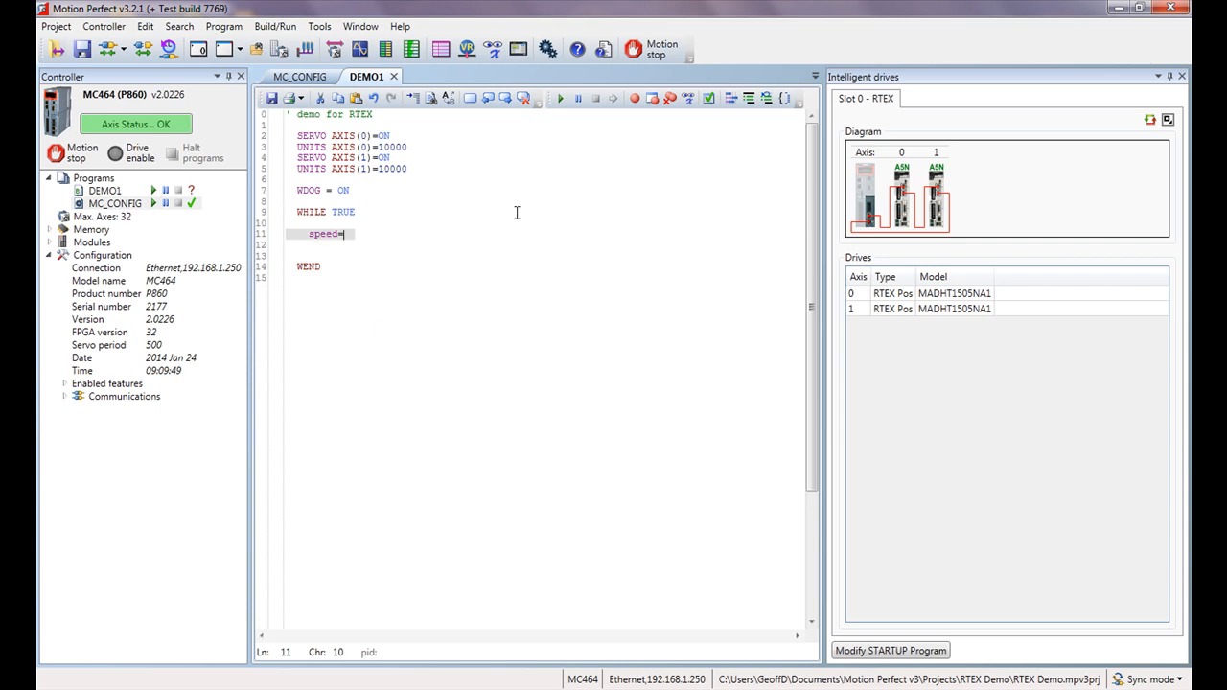
text(50)
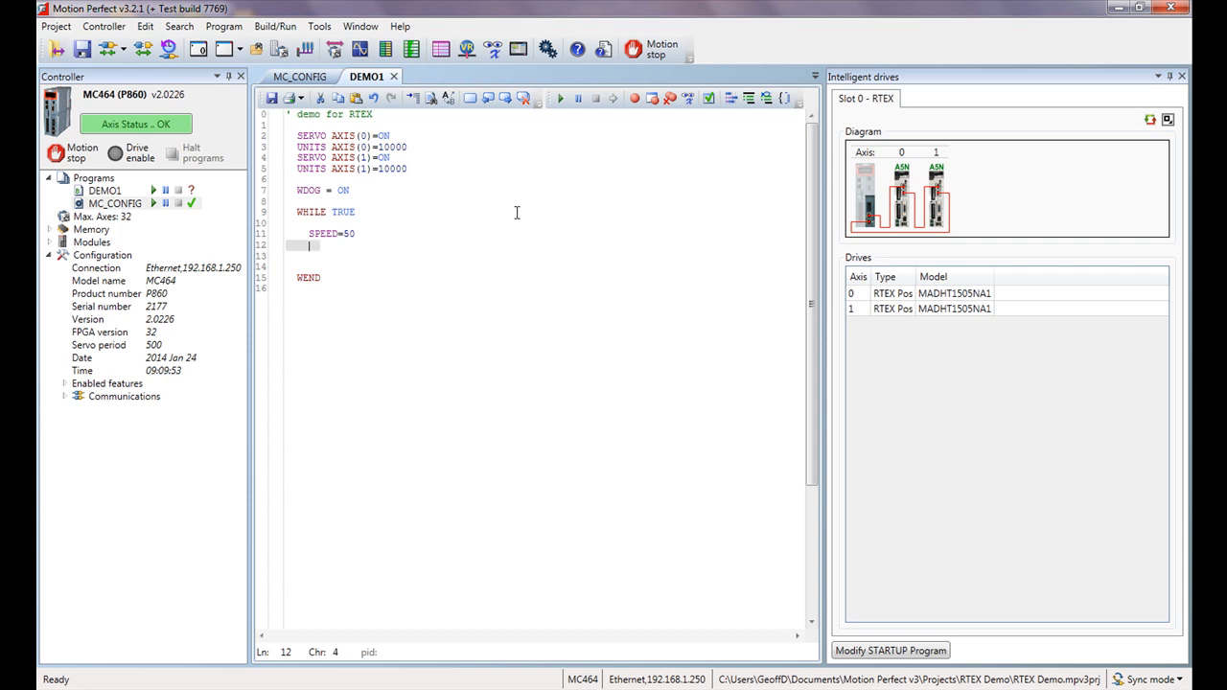
text(accel)
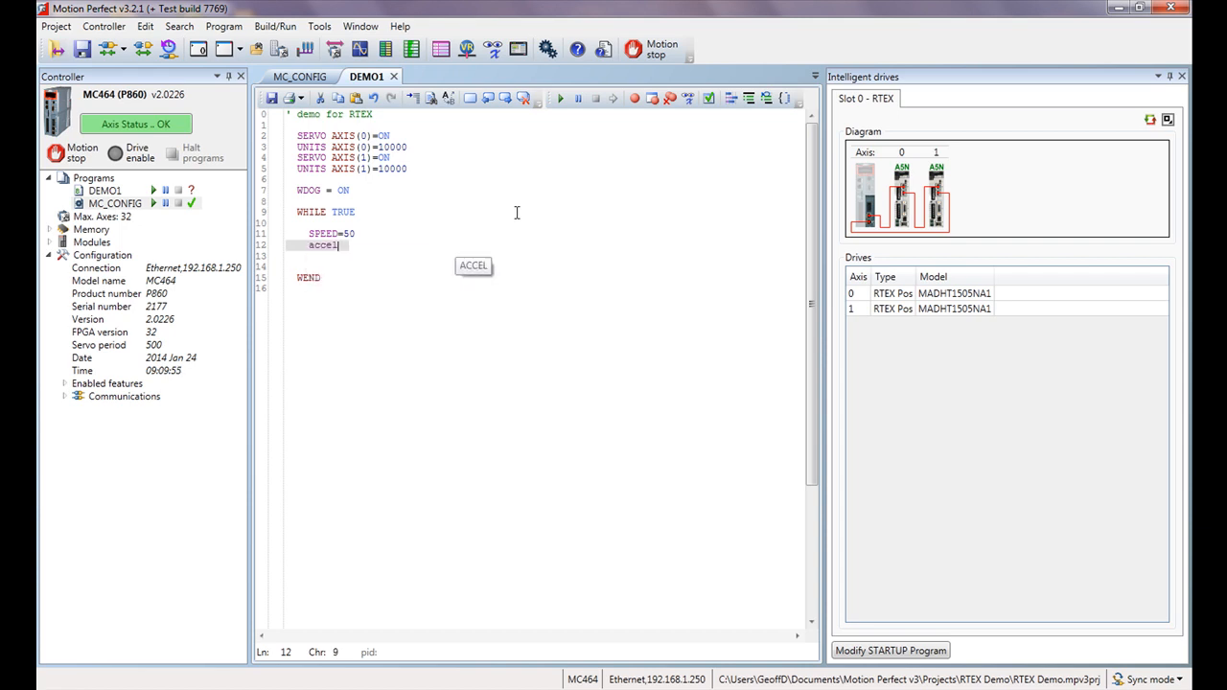
text(=500)
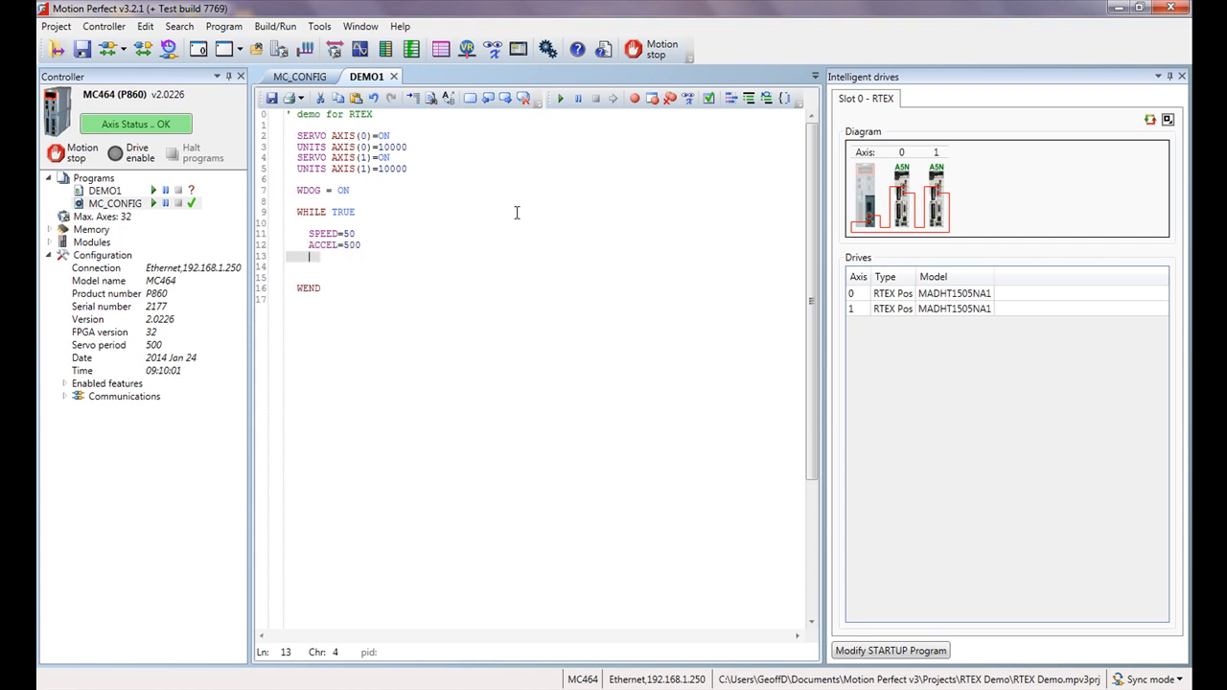
text(decel)
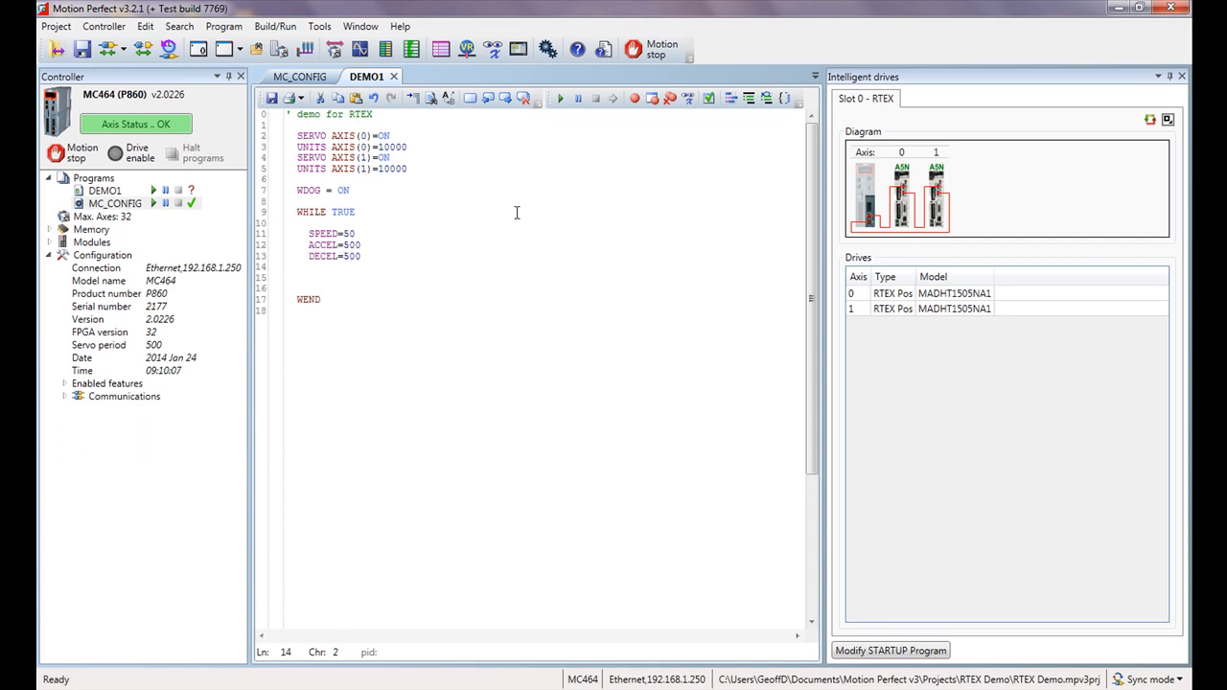
text(move)
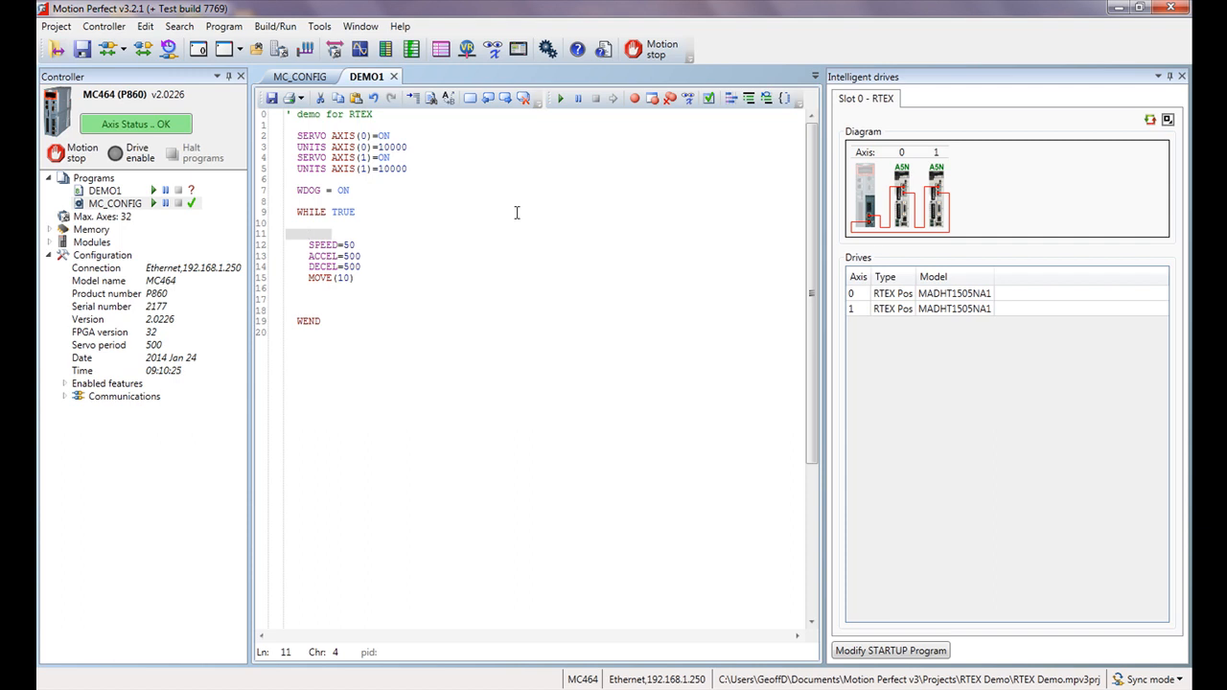
Prefix the move block with BASE(0) and duplicate it as BASE(1) with MOVE(5)
text(ba)
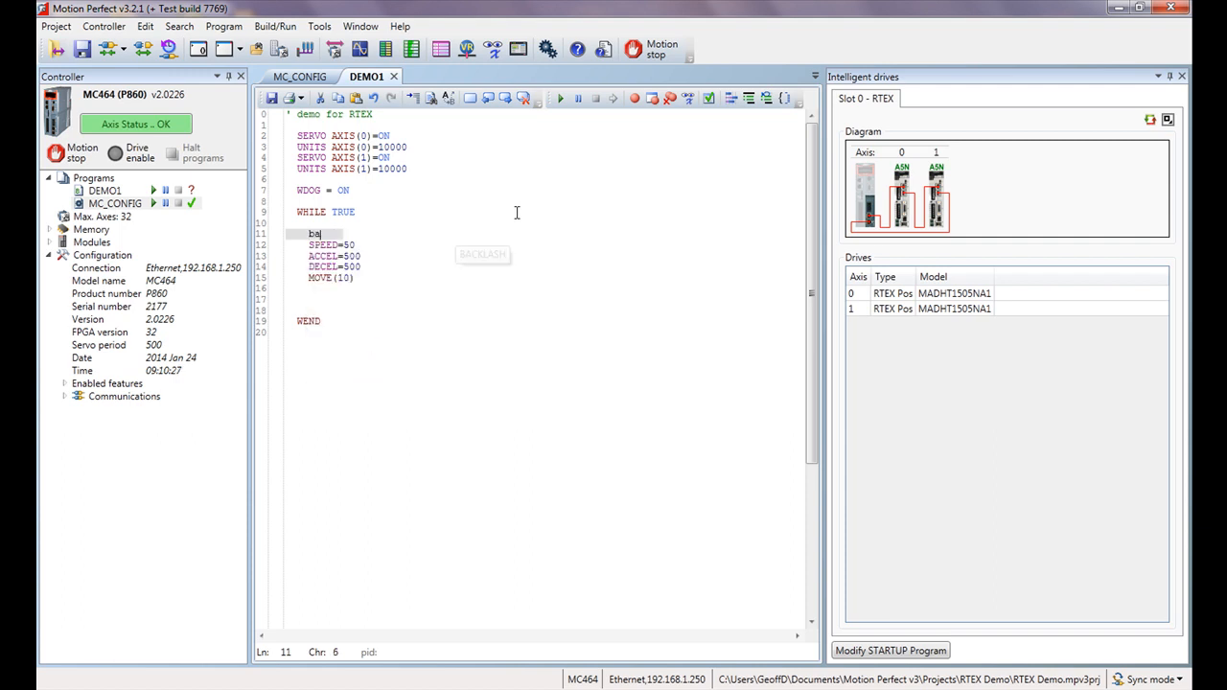
text(a)
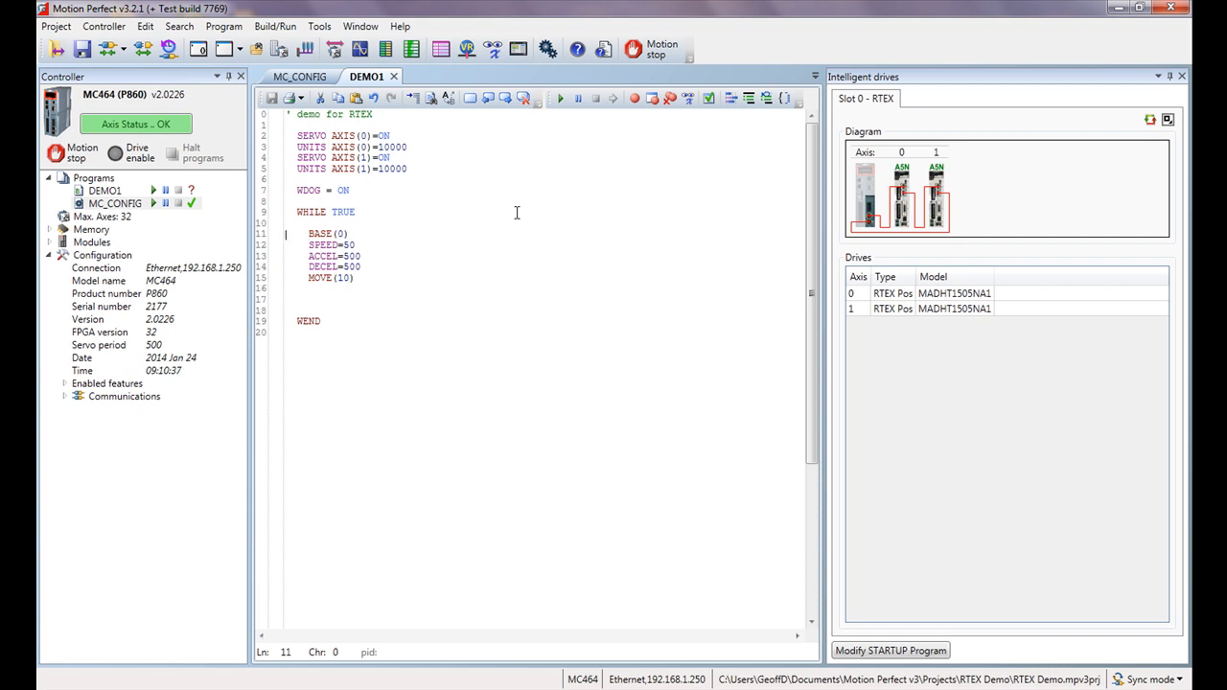
drag(309, 233, 353, 278)
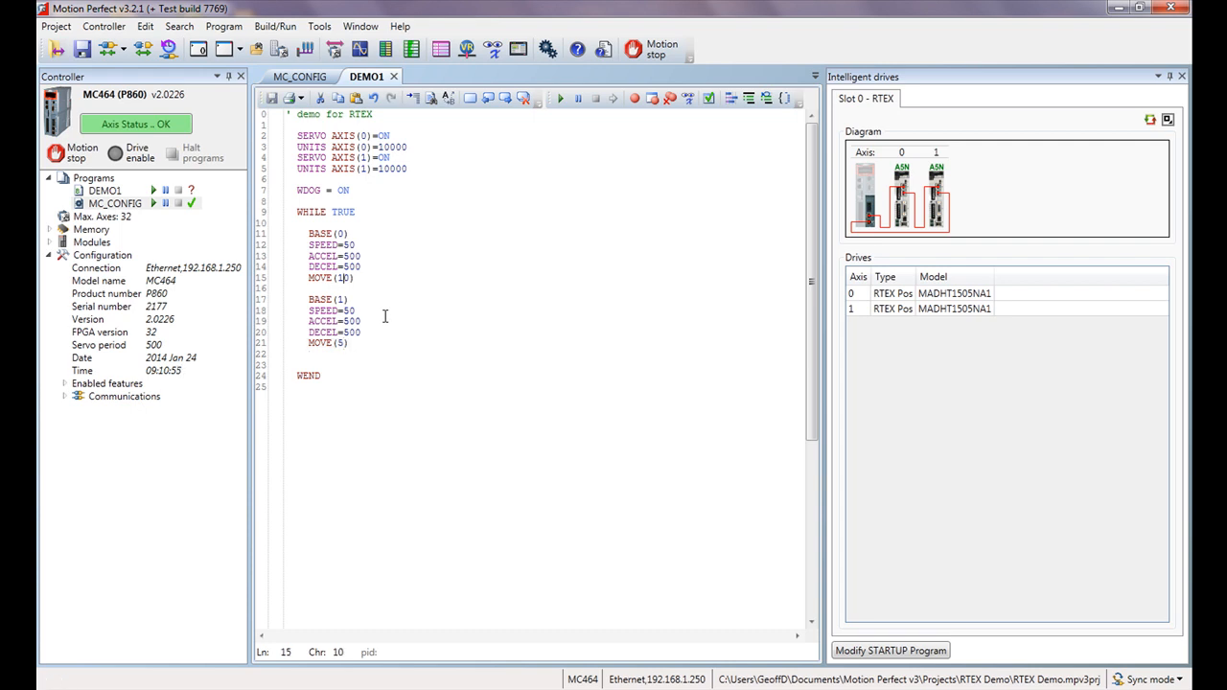
text(0)
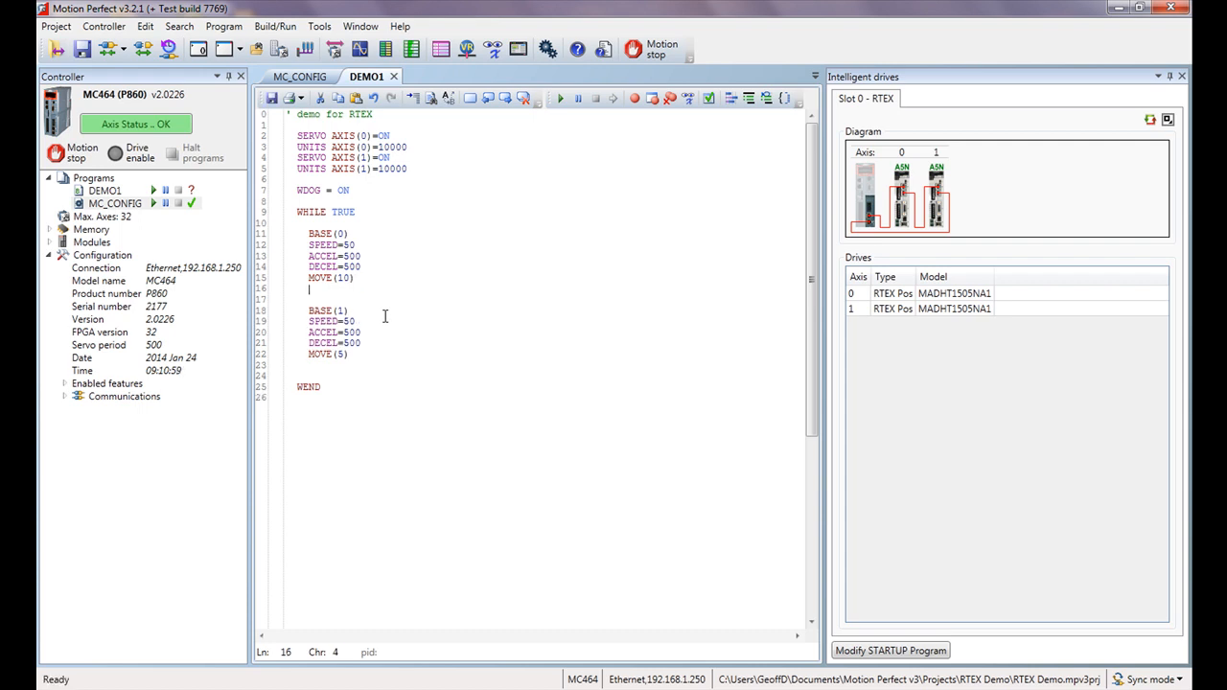
Add WAIT IDLE after MOVE(10) and after MOVE(5)
text(wait)
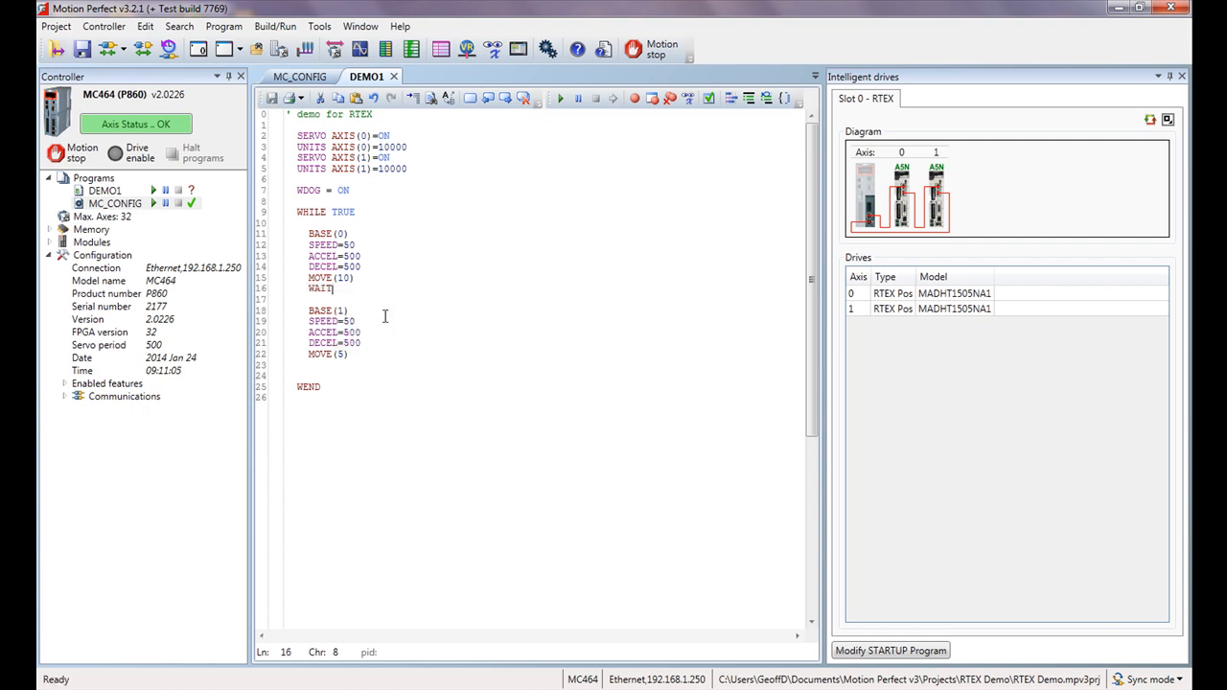
text(idle)
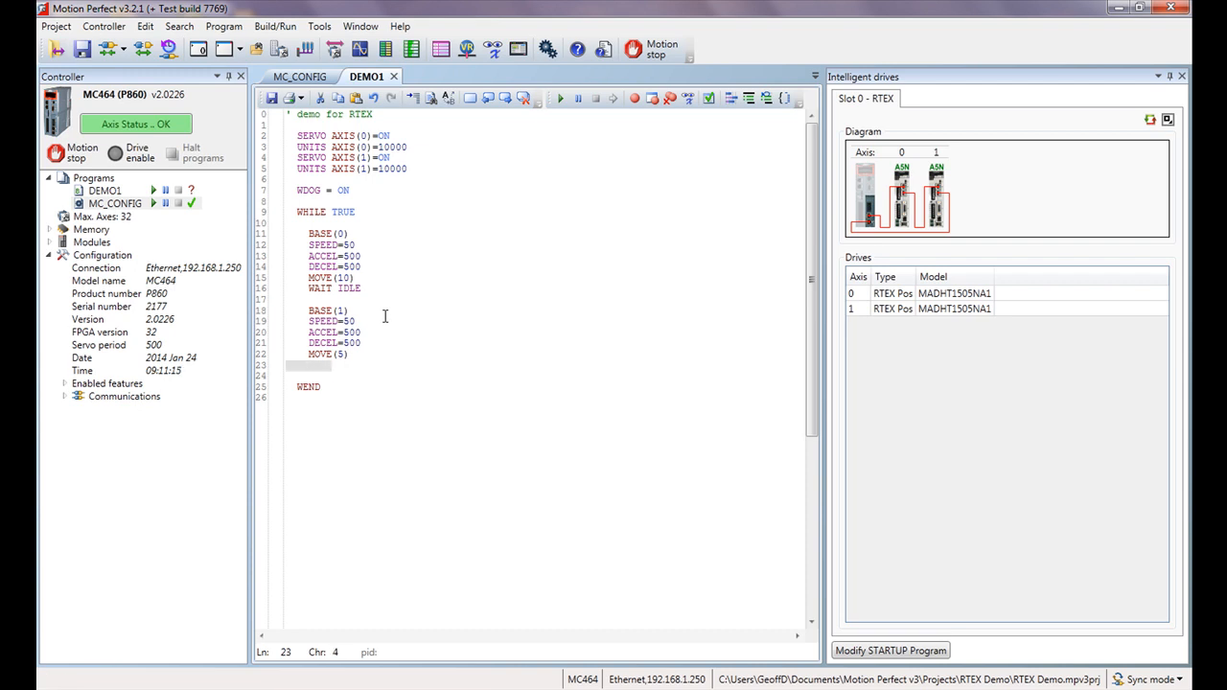
text(wait idle)
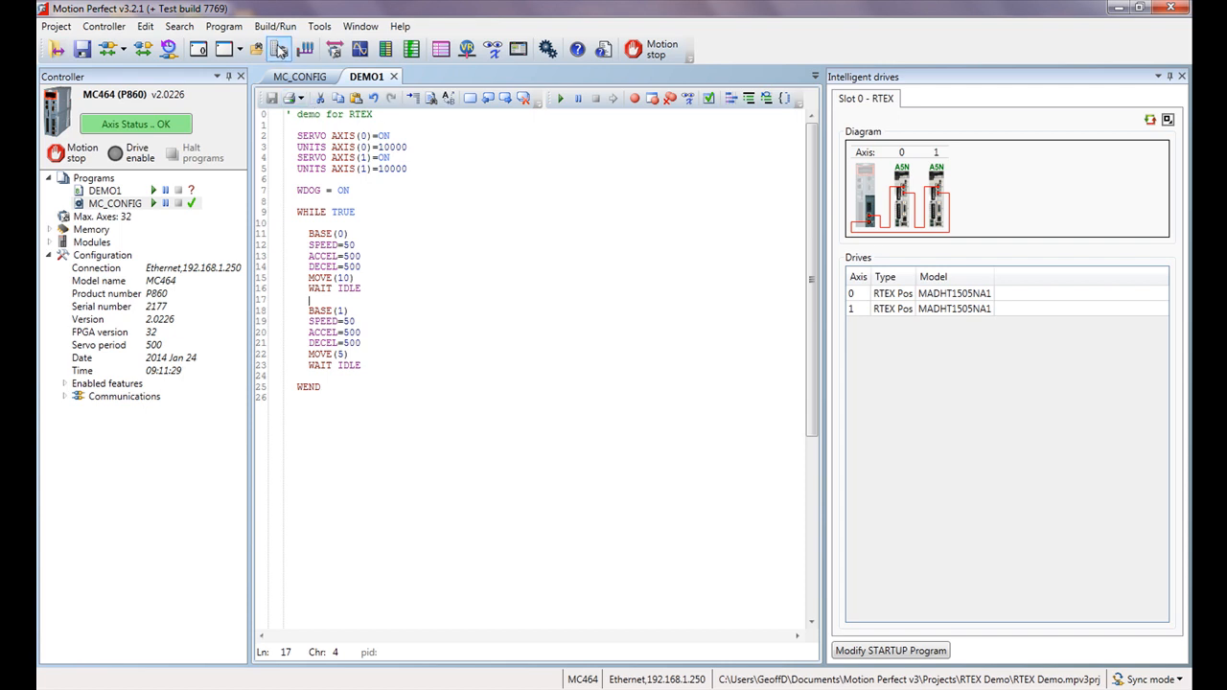
mouse_move(278, 49)
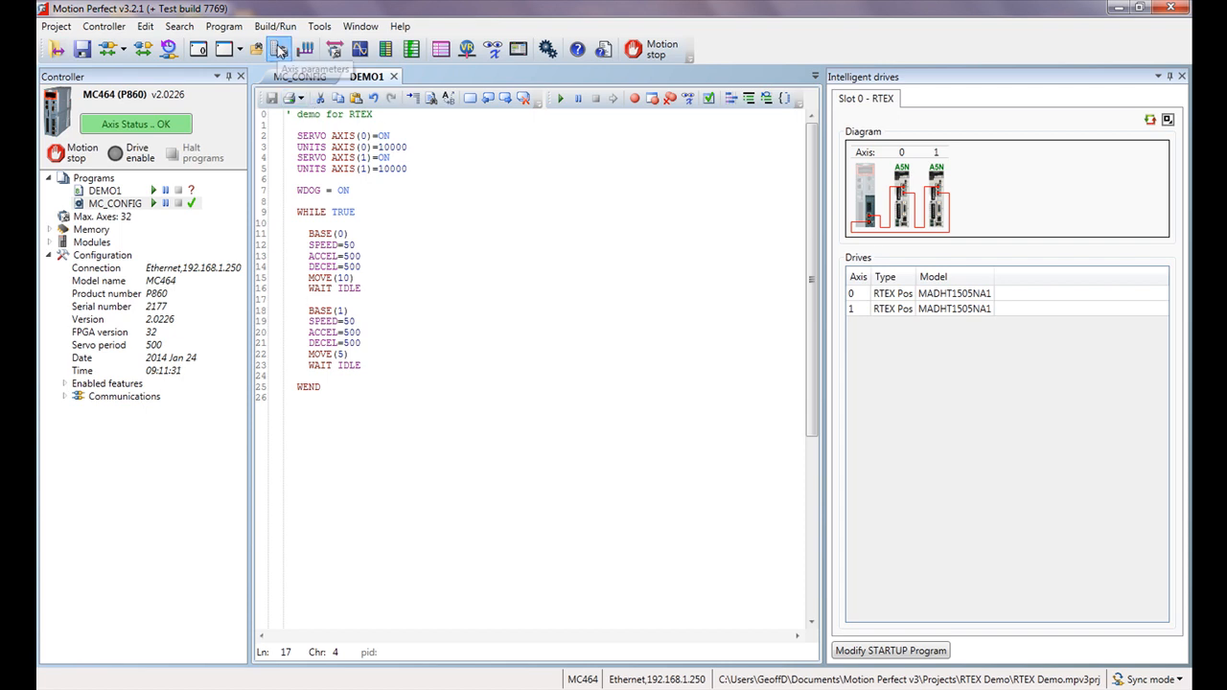
Dock the Axis Parameters window below Intelligent drives
click(279, 49)
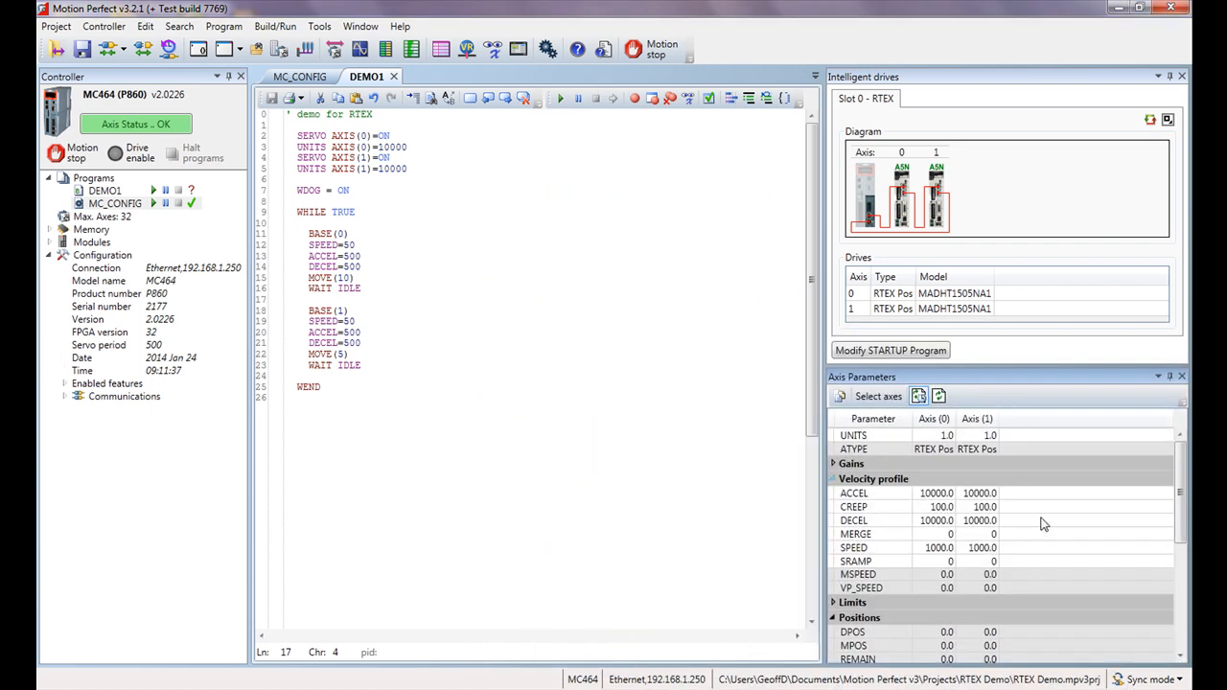
mouse_move(933, 449)
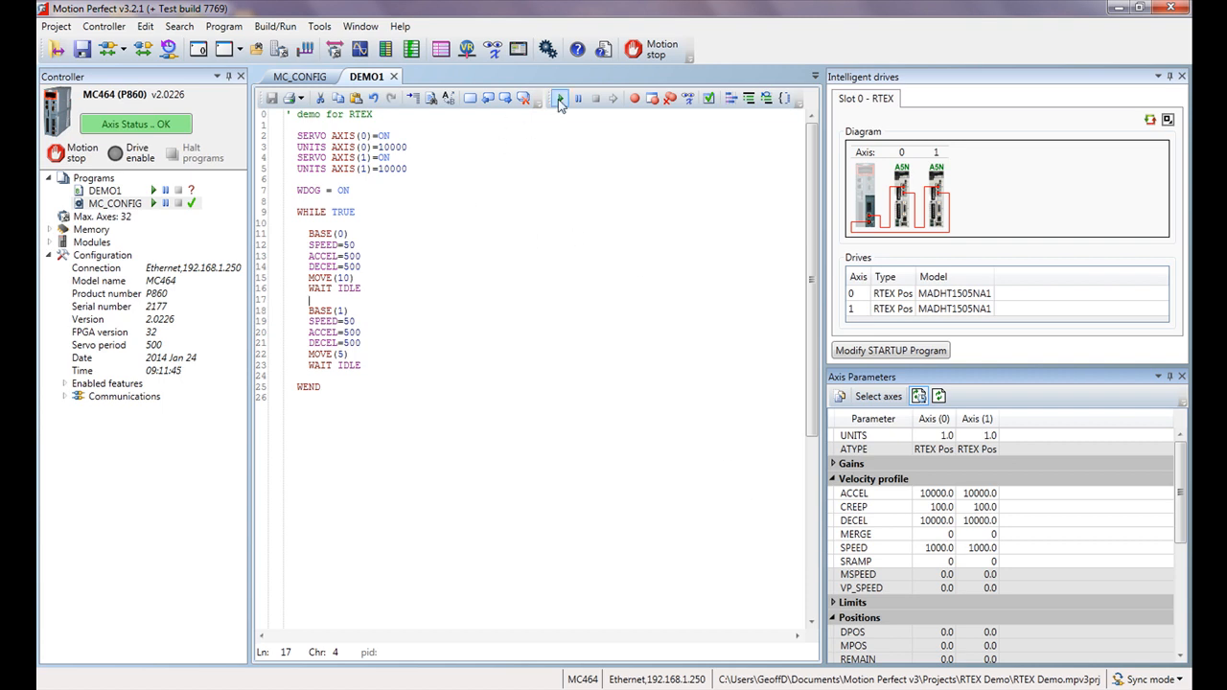
Start DEMO1 and watch both axis positions update in the Axis Parameters panel
click(560, 97)
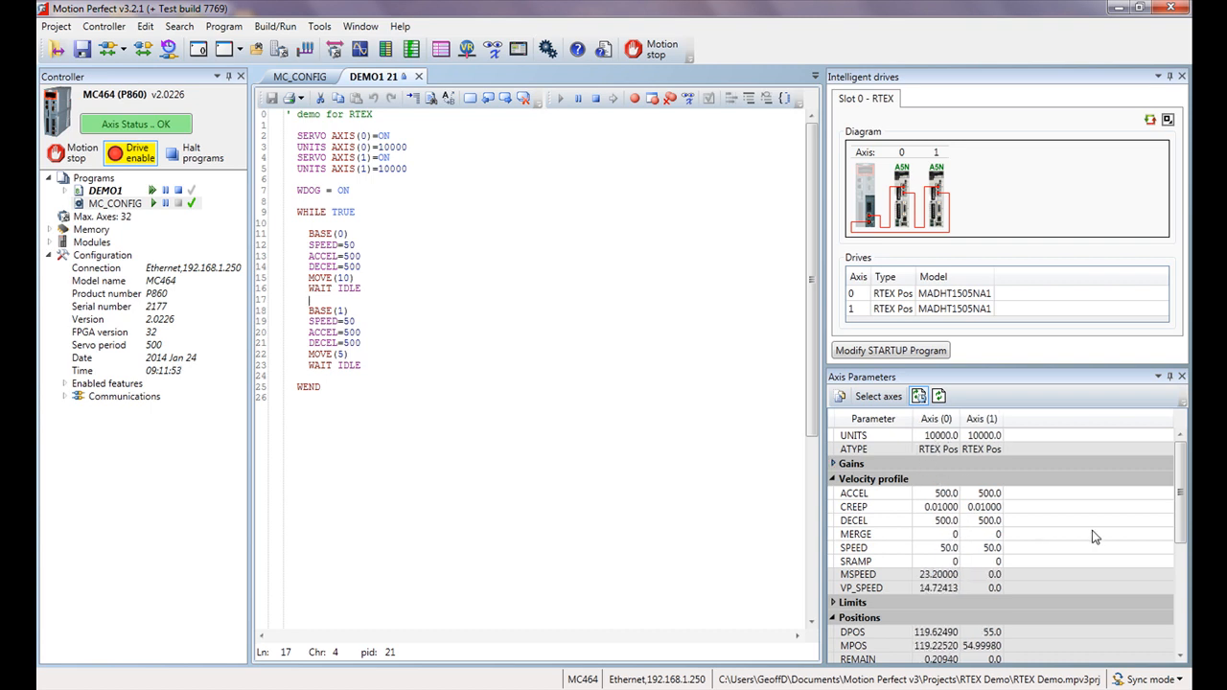
scroll(down, 3)
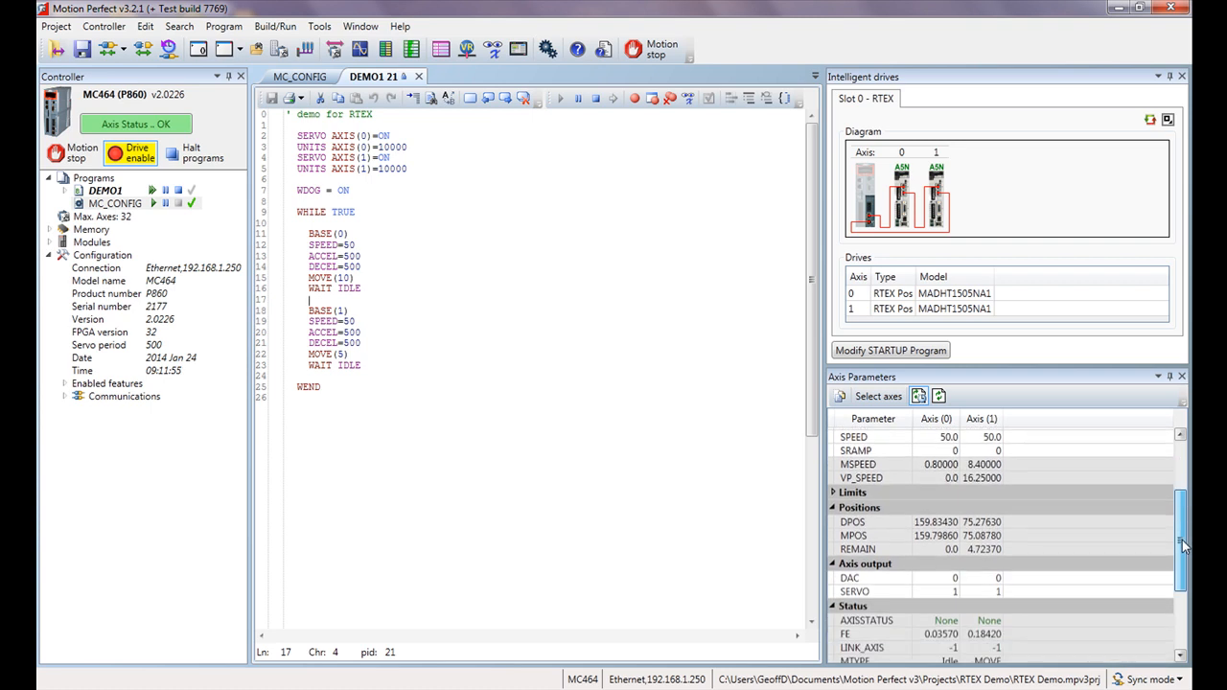